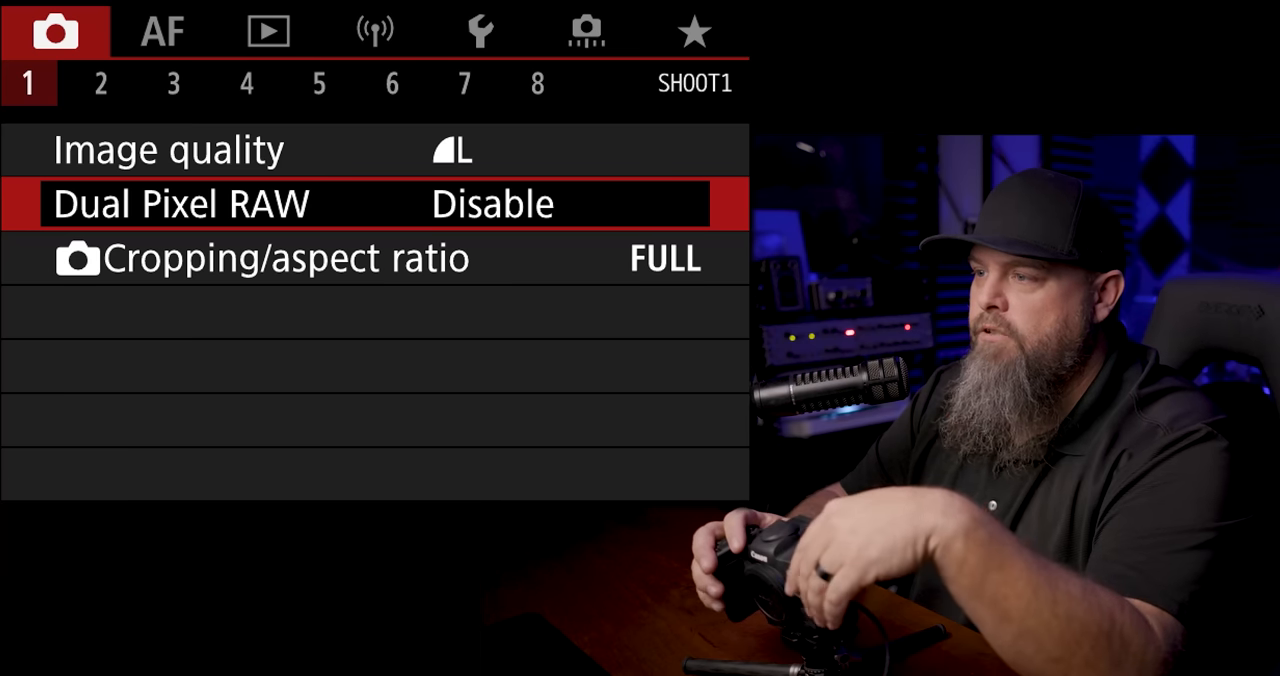
# Set SHOOT1 image quality to RAW plus large JPEG (RAW+L).
pyautogui.press('Up')
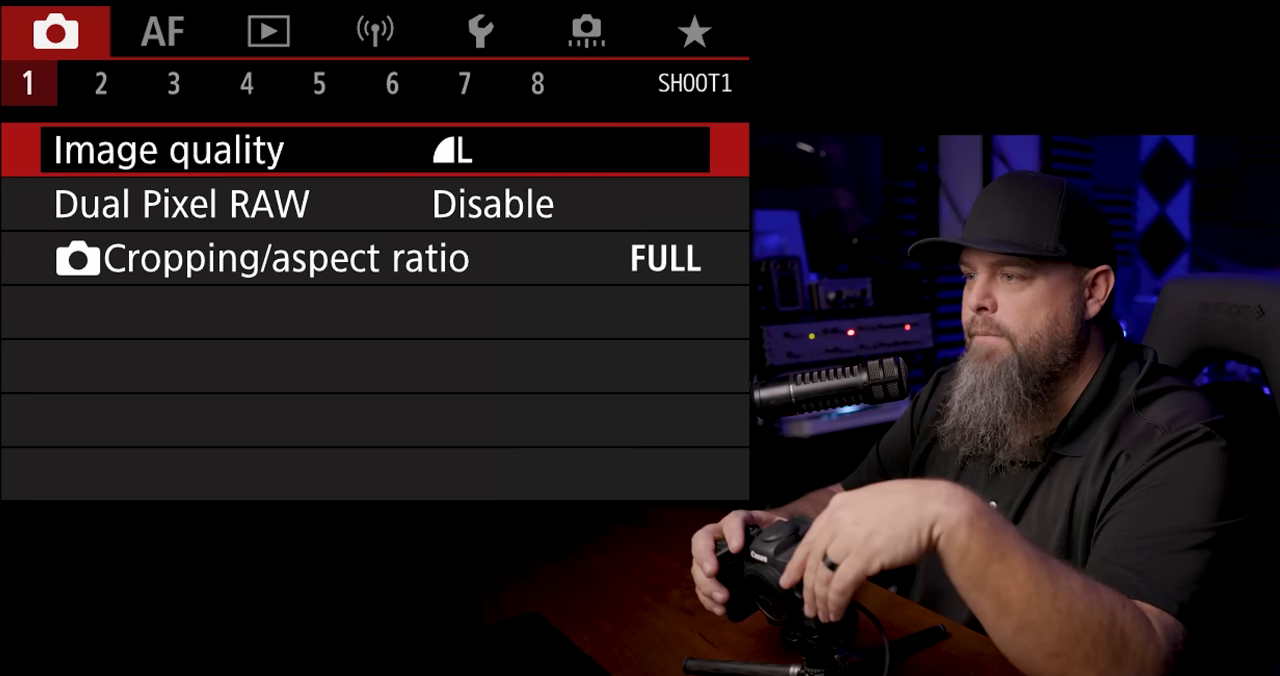
pyautogui.click(168, 149)
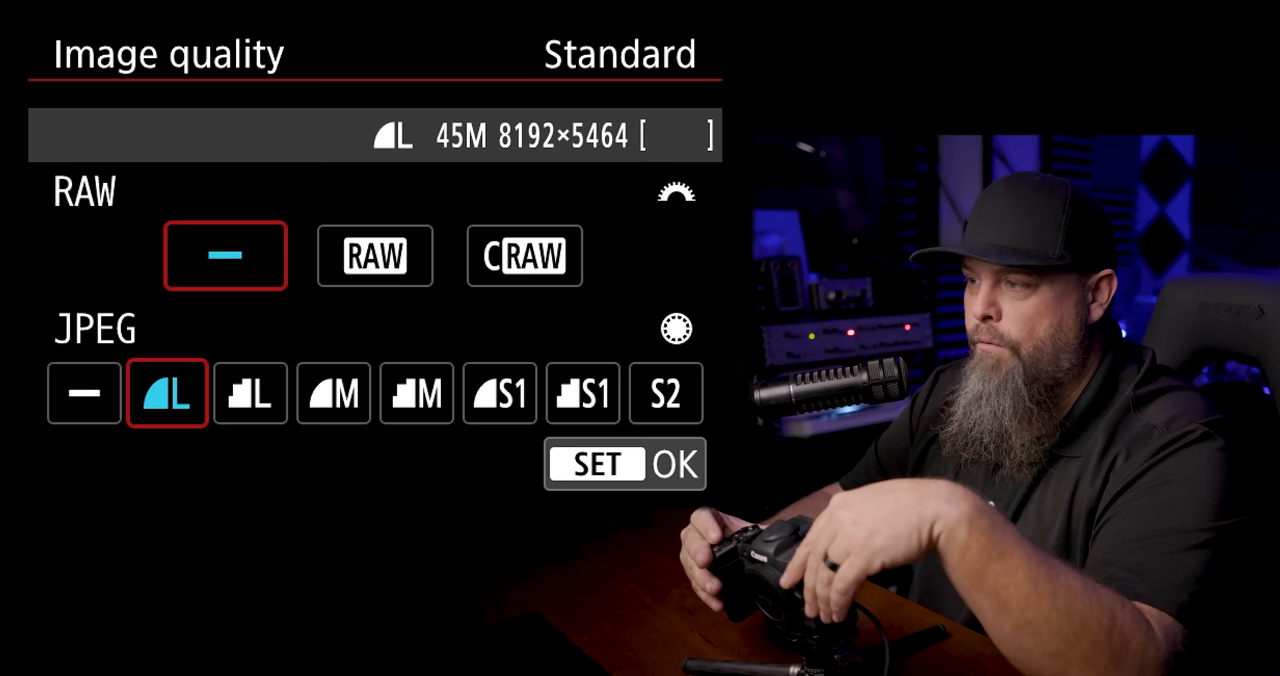
pyautogui.click(374, 256)
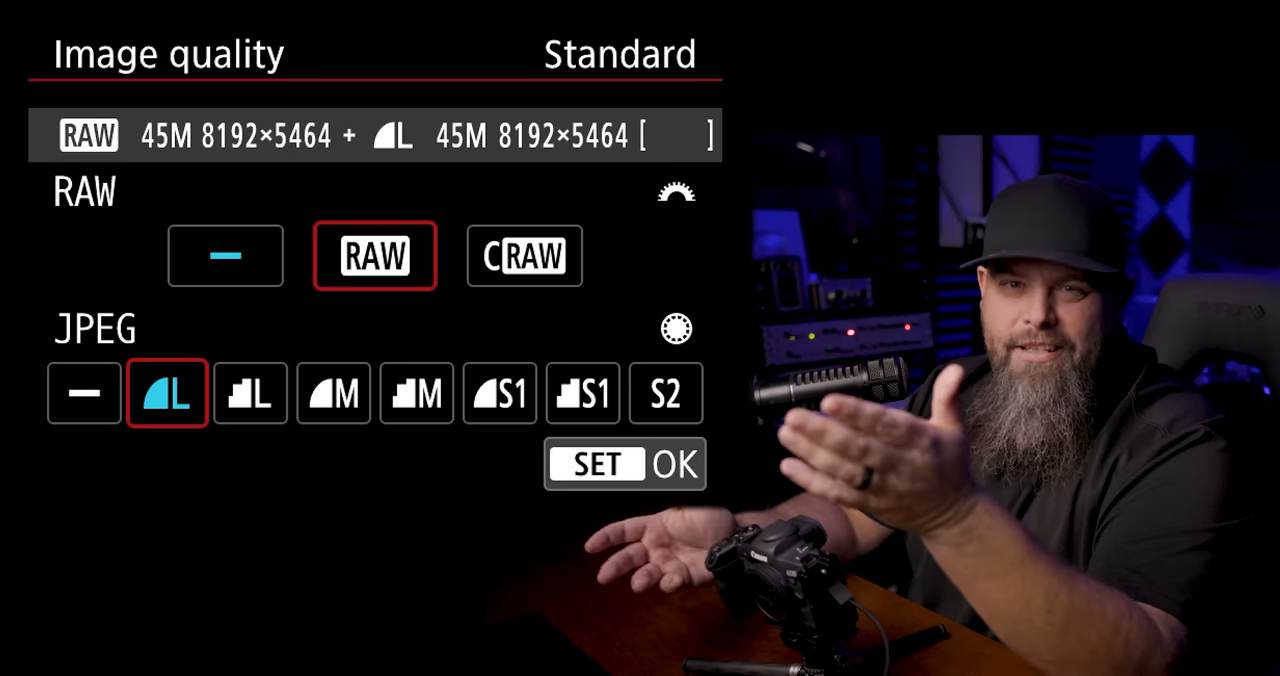
pyautogui.click(83, 393)
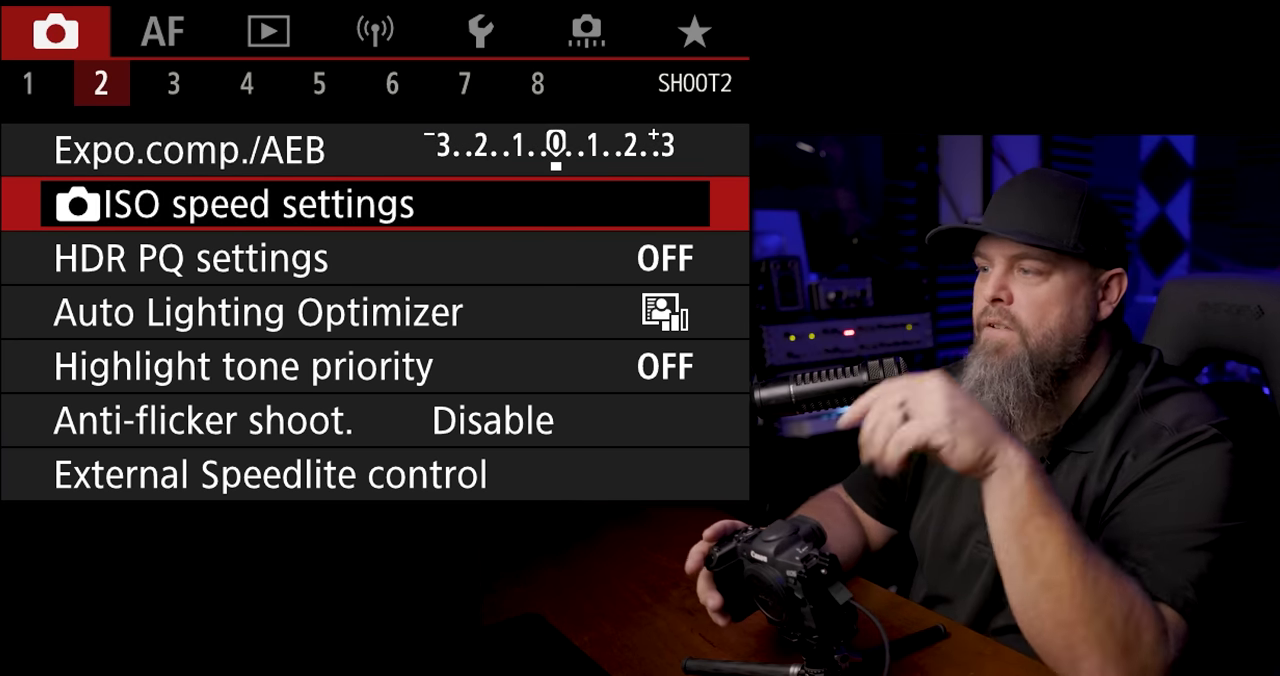
pyautogui.click(230, 204)
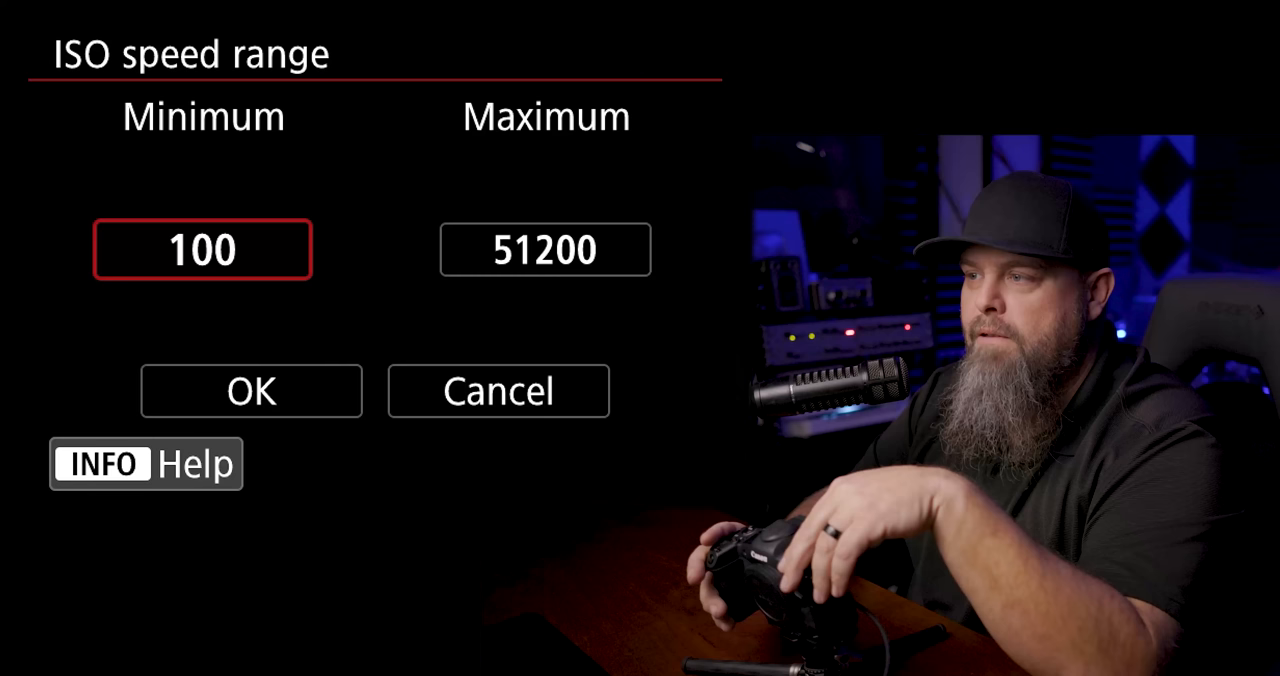
pyautogui.click(202, 249)
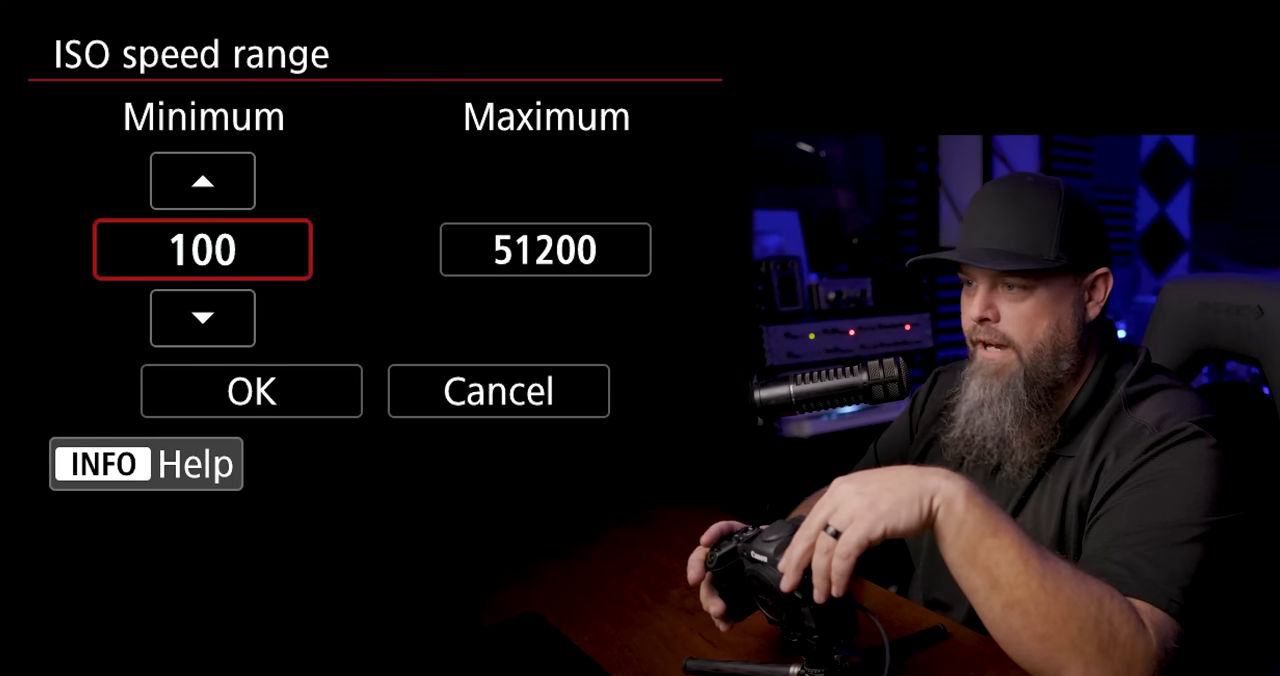
pyautogui.click(202, 318)
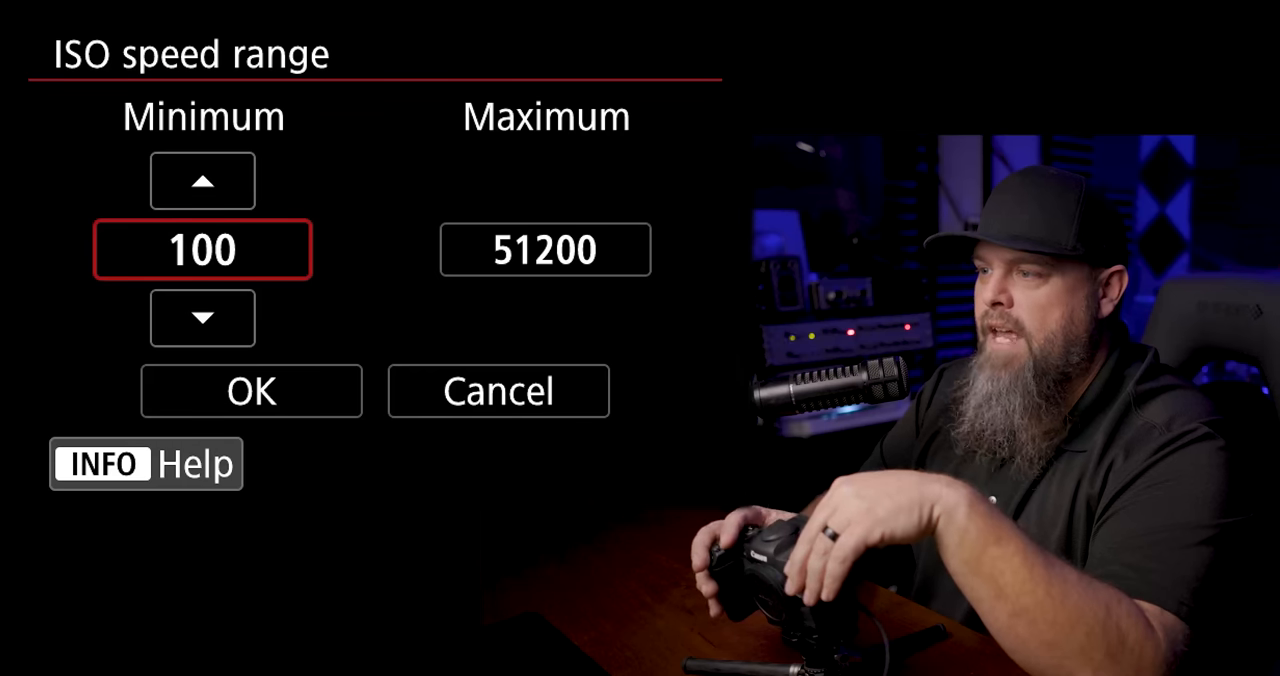
pyautogui.click(202, 318)
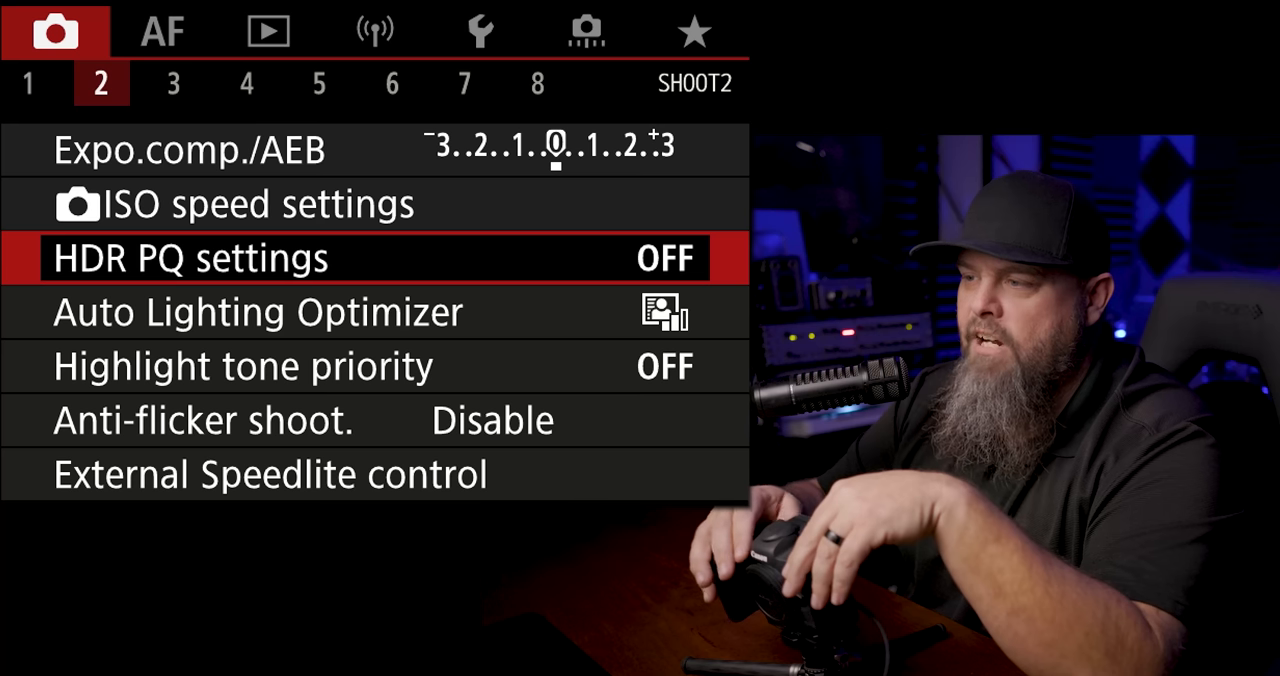
# Set Color space on SHOOT3 to Adobe RGB.
pyautogui.press('Down')
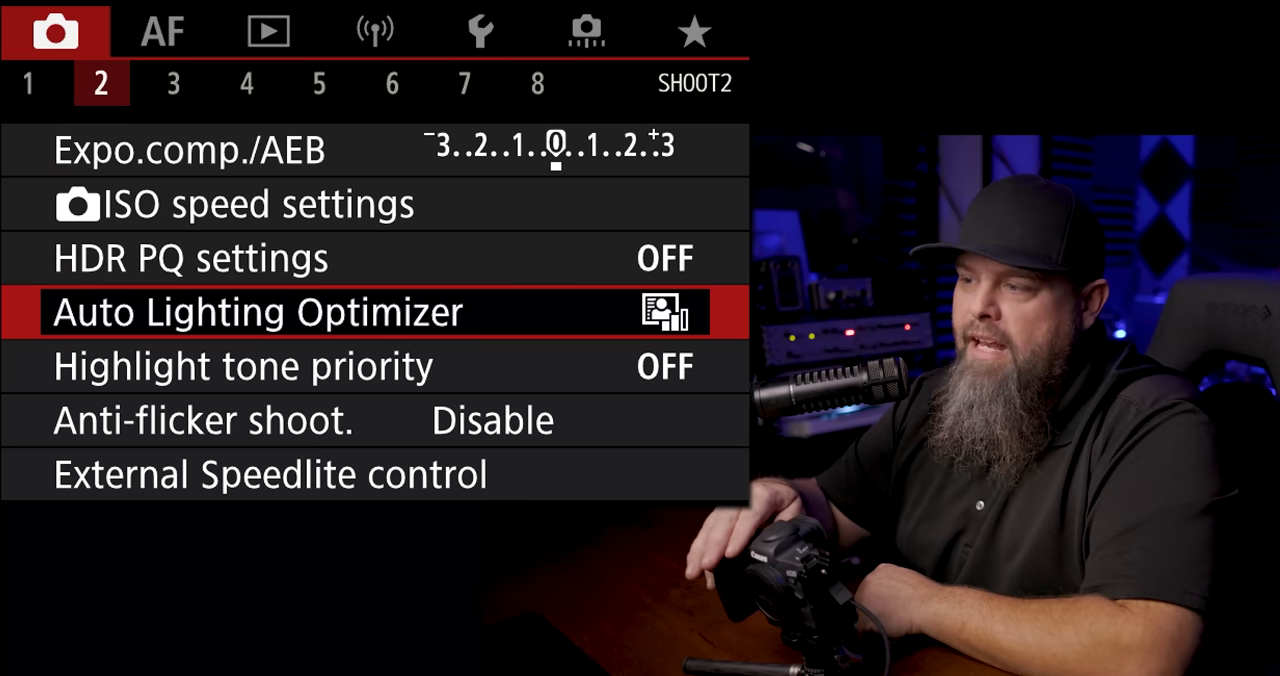
pyautogui.click(173, 83)
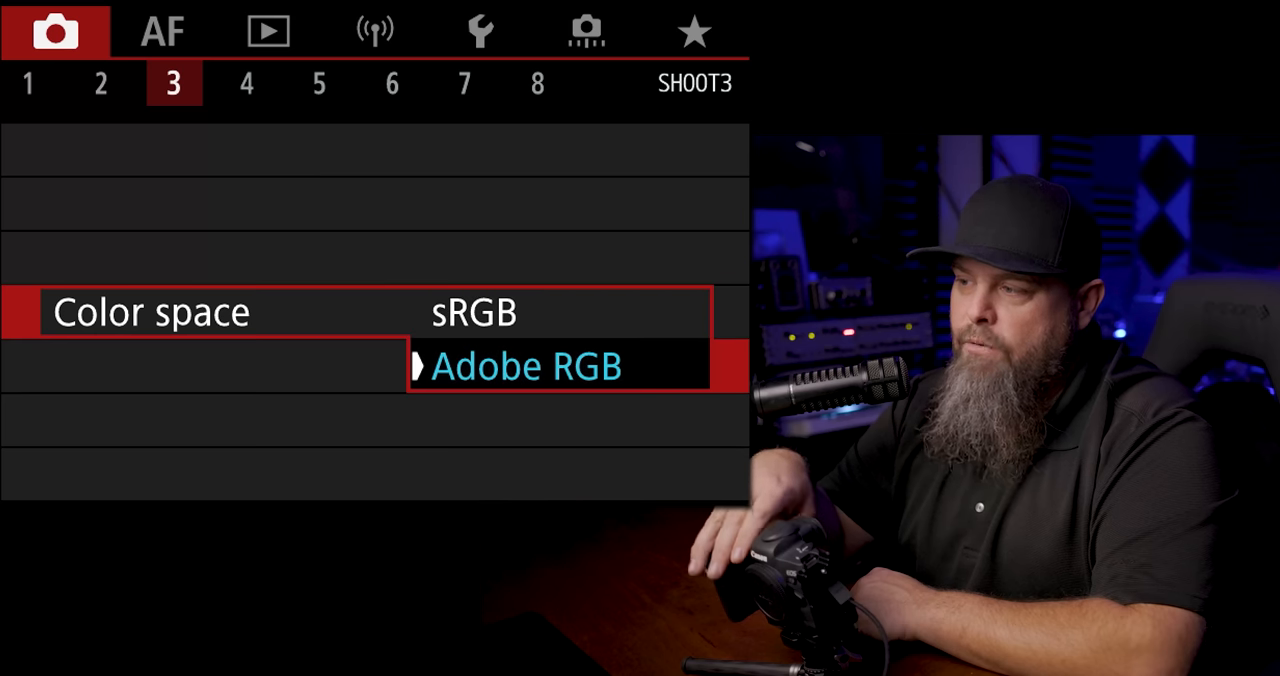
pyautogui.click(526, 366)
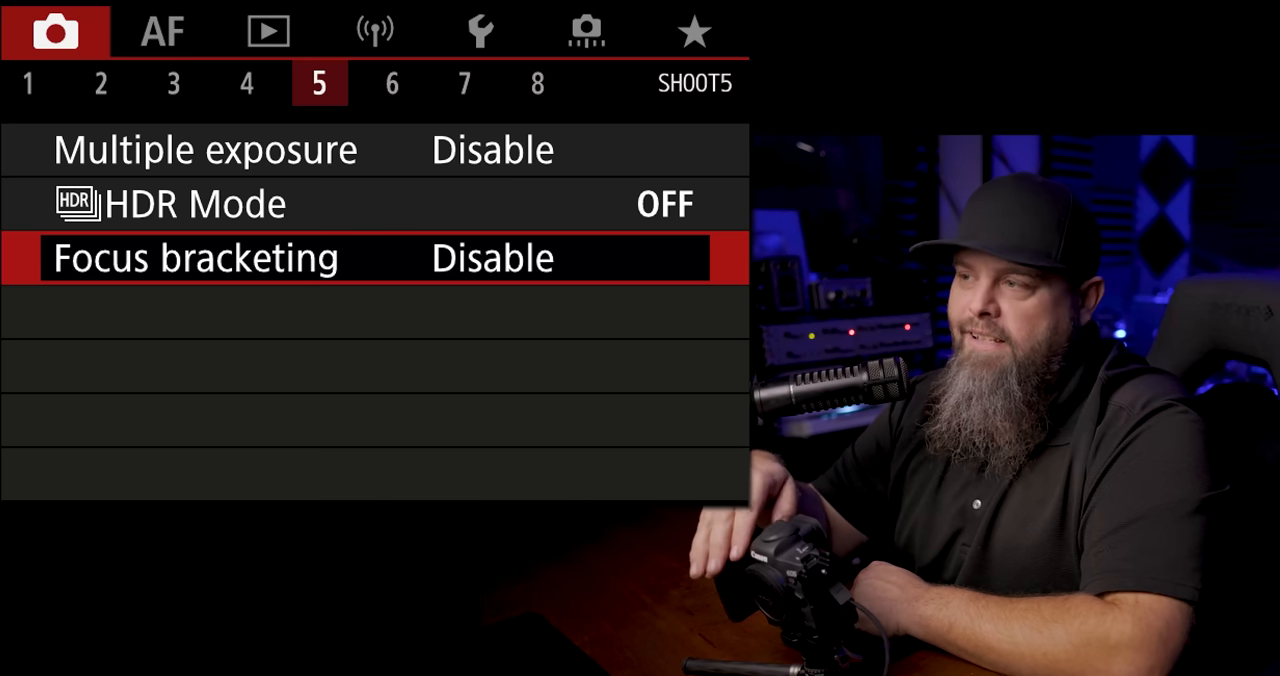
# Set Shutter mode on SHOOT6 to Electronic and advance to SHOOT7.
pyautogui.click(392, 84)
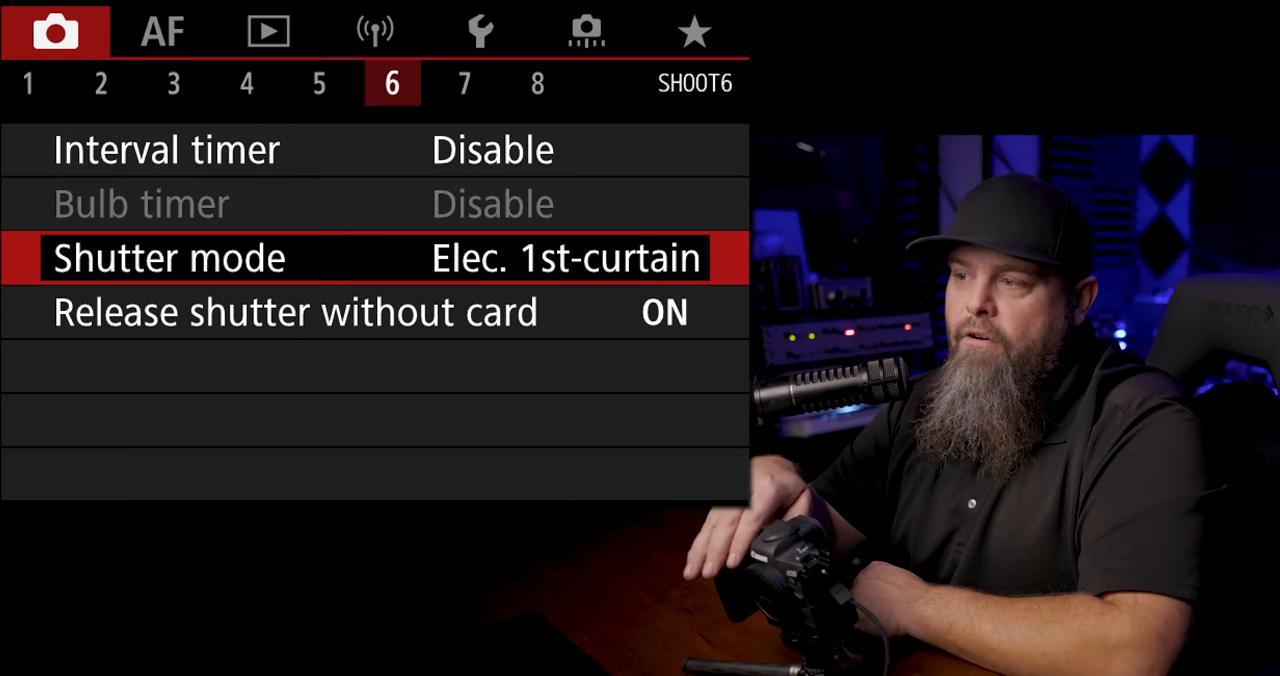
pyautogui.click(167, 257)
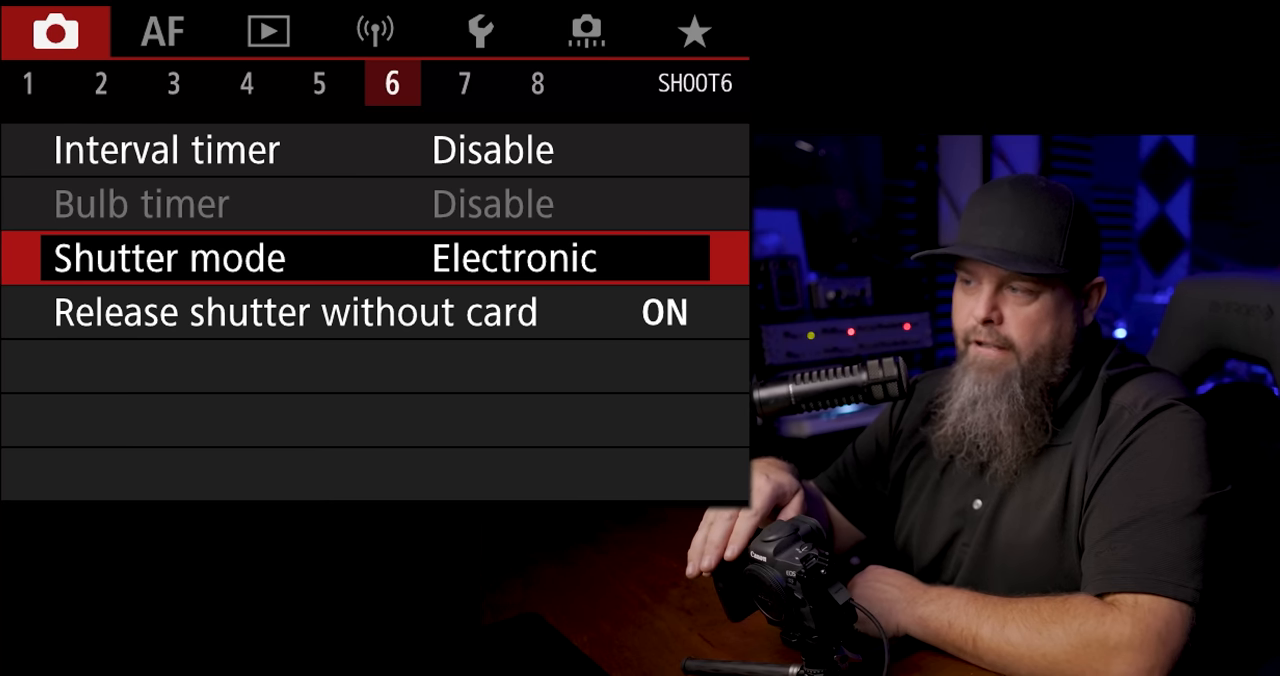
pyautogui.click(464, 84)
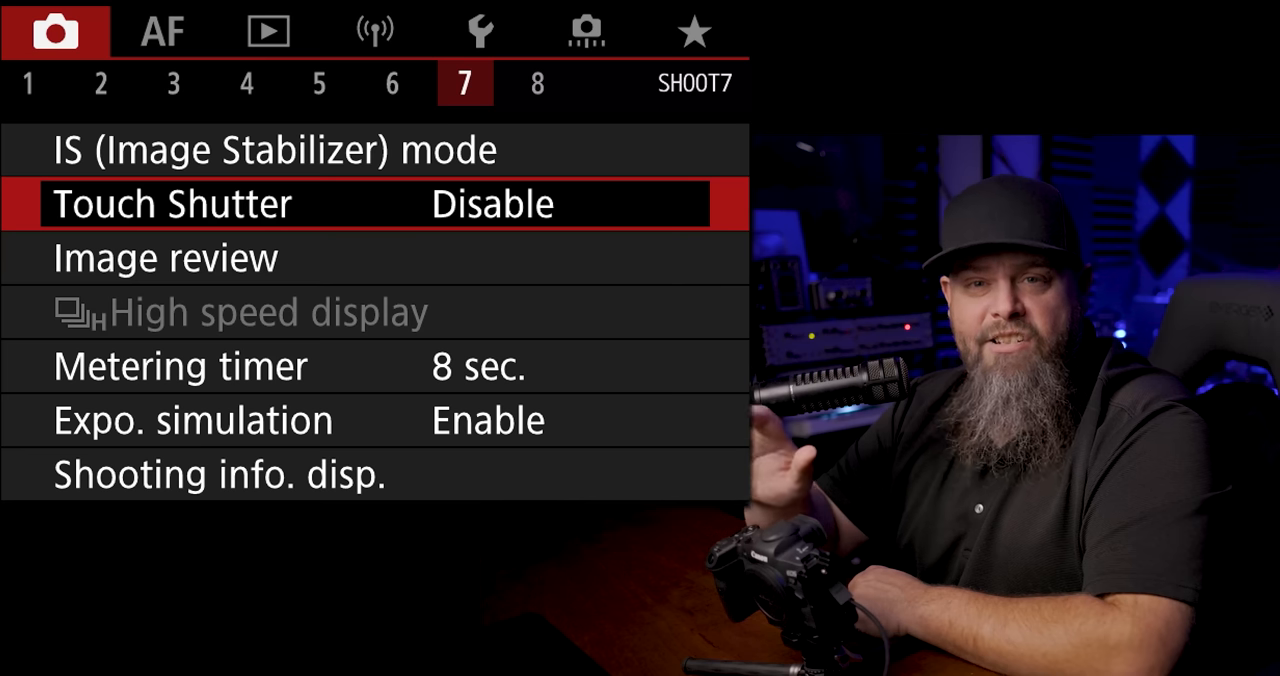
# Open the viewfinder display format screen with Display 1 highlighted.
pyautogui.click(172, 204)
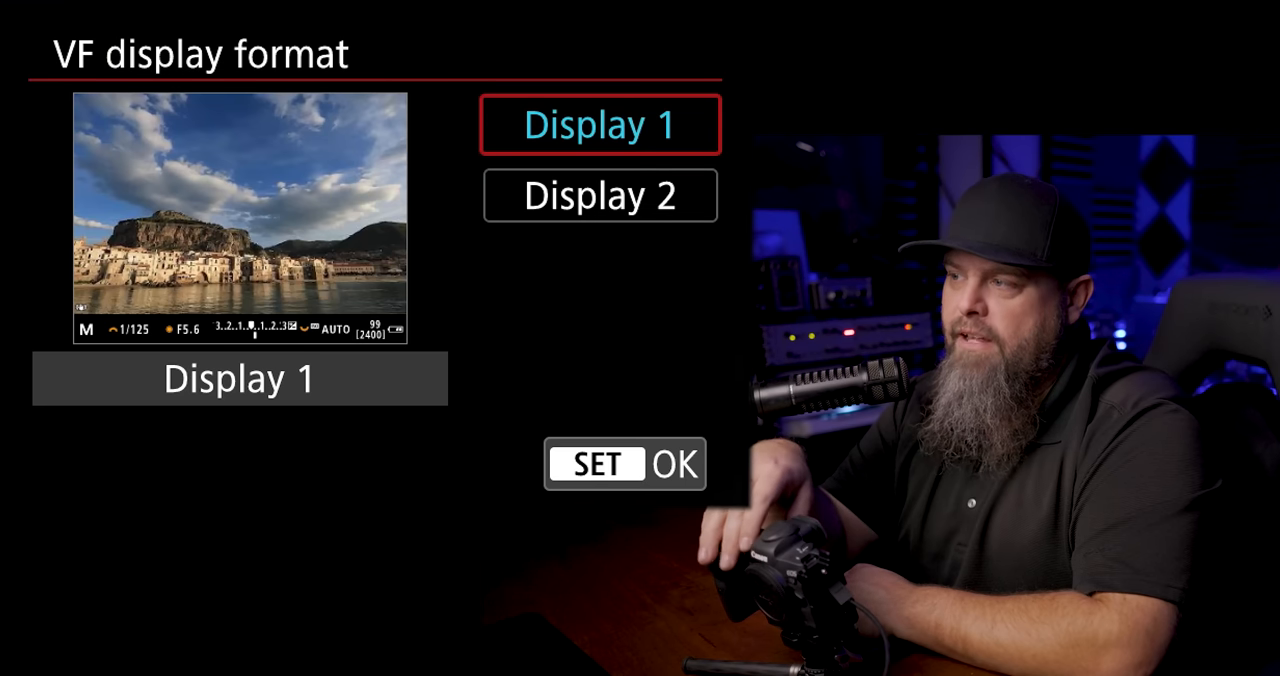
# Choose viewfinder Display 2, then move to AF2 with AF-assist beam firing highlighted.
pyautogui.click(600, 196)
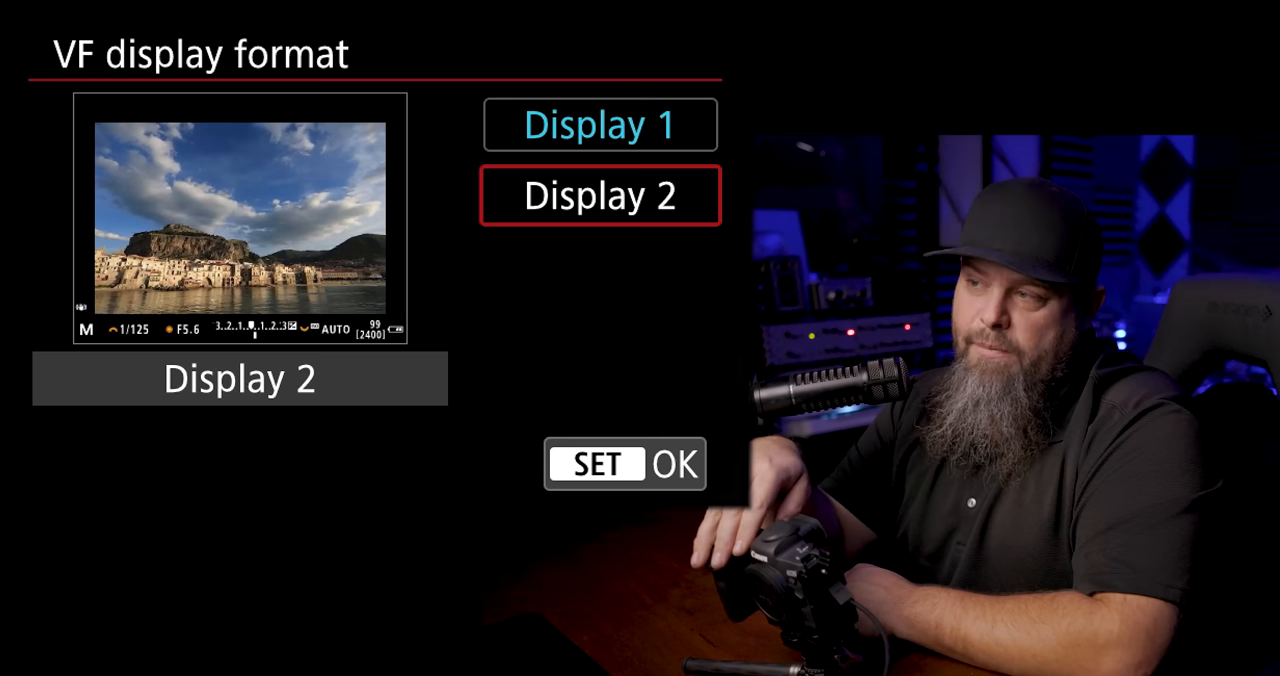
pyautogui.click(600, 124)
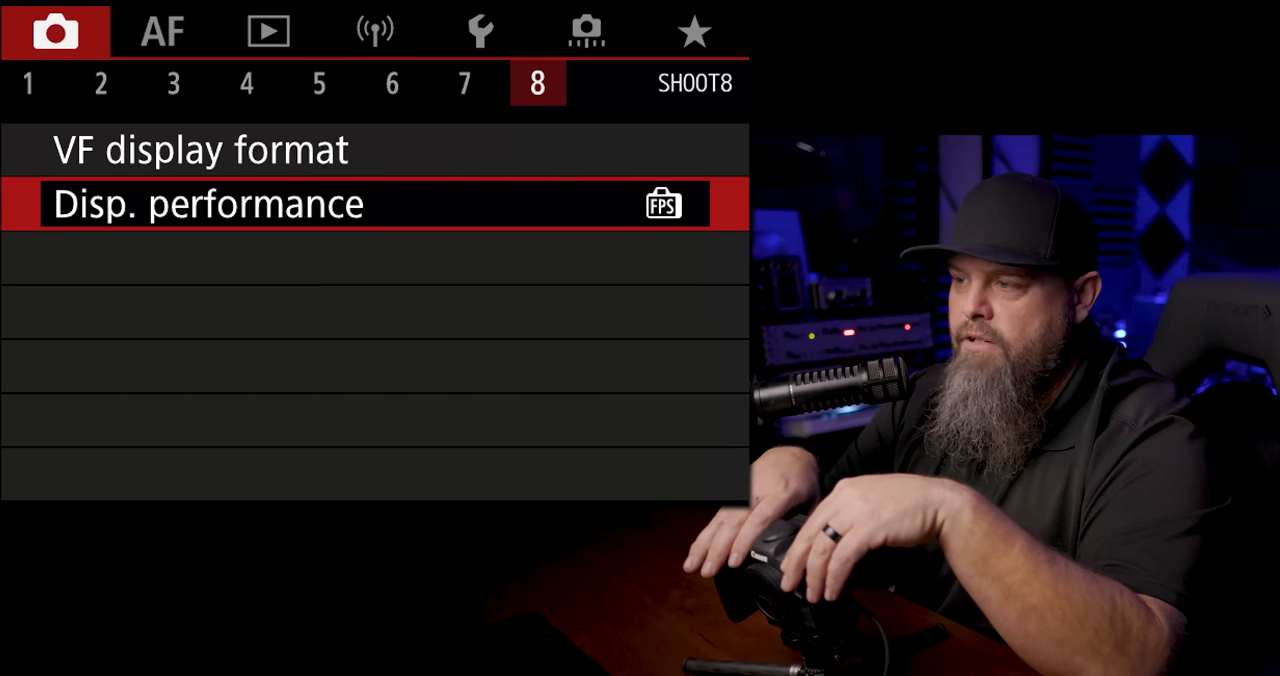
pyautogui.click(200, 203)
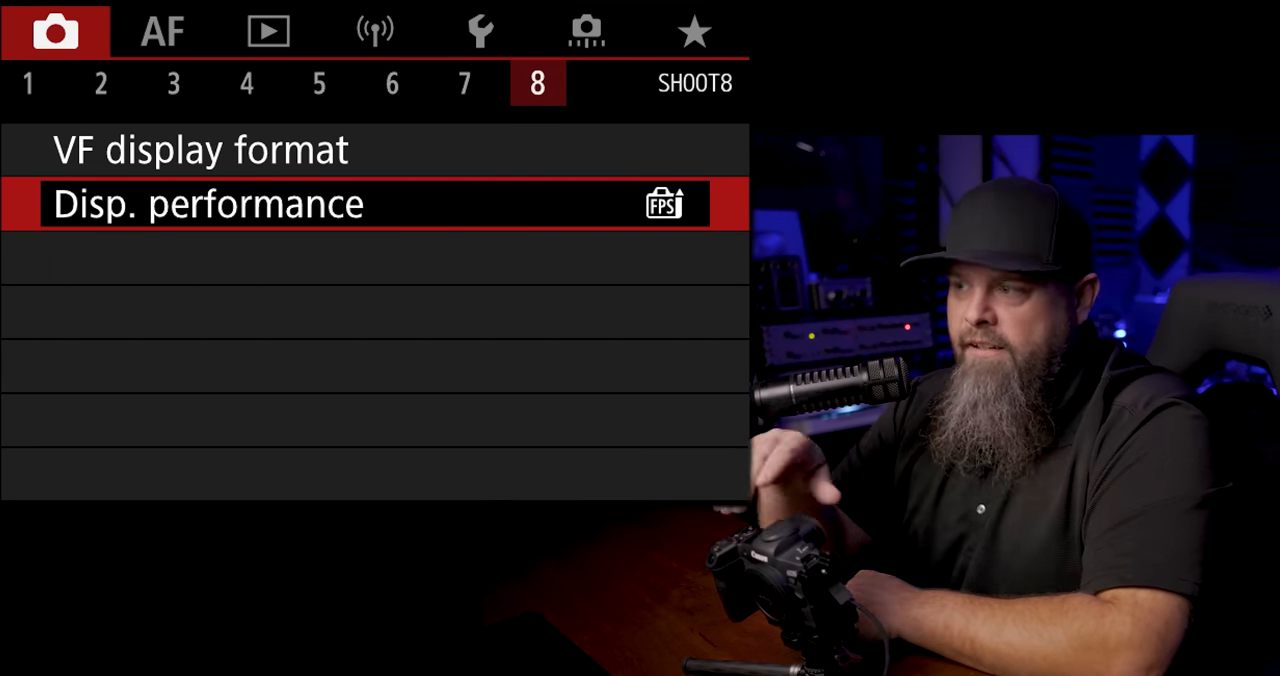
pyautogui.click(161, 30)
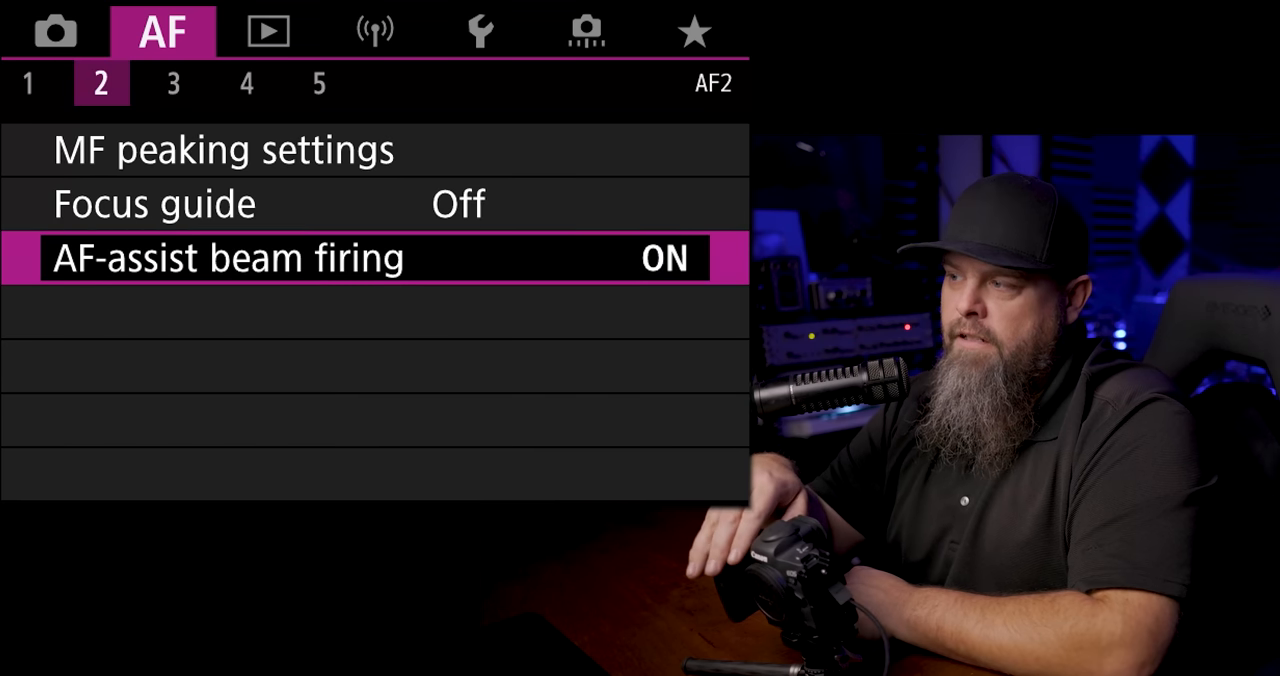
# Turn AF-assist beam firing OFF and open Servo AF Case 2 on AF3.
pyautogui.click(230, 257)
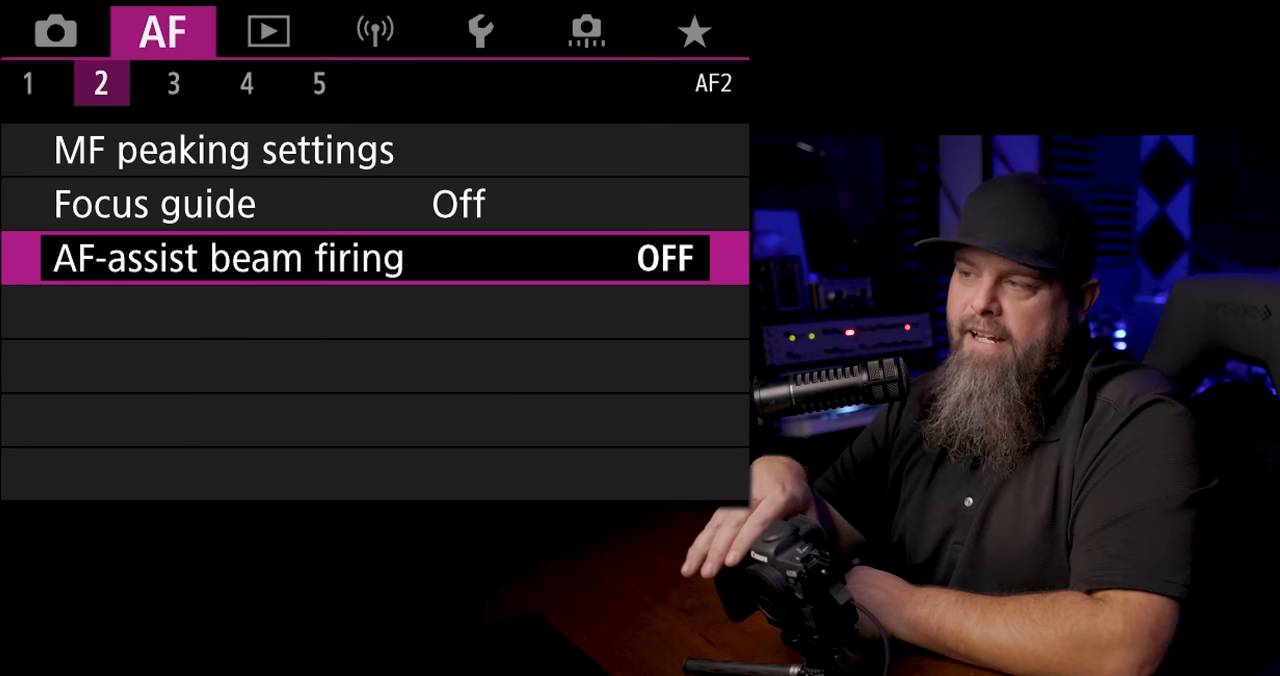
pyautogui.click(173, 83)
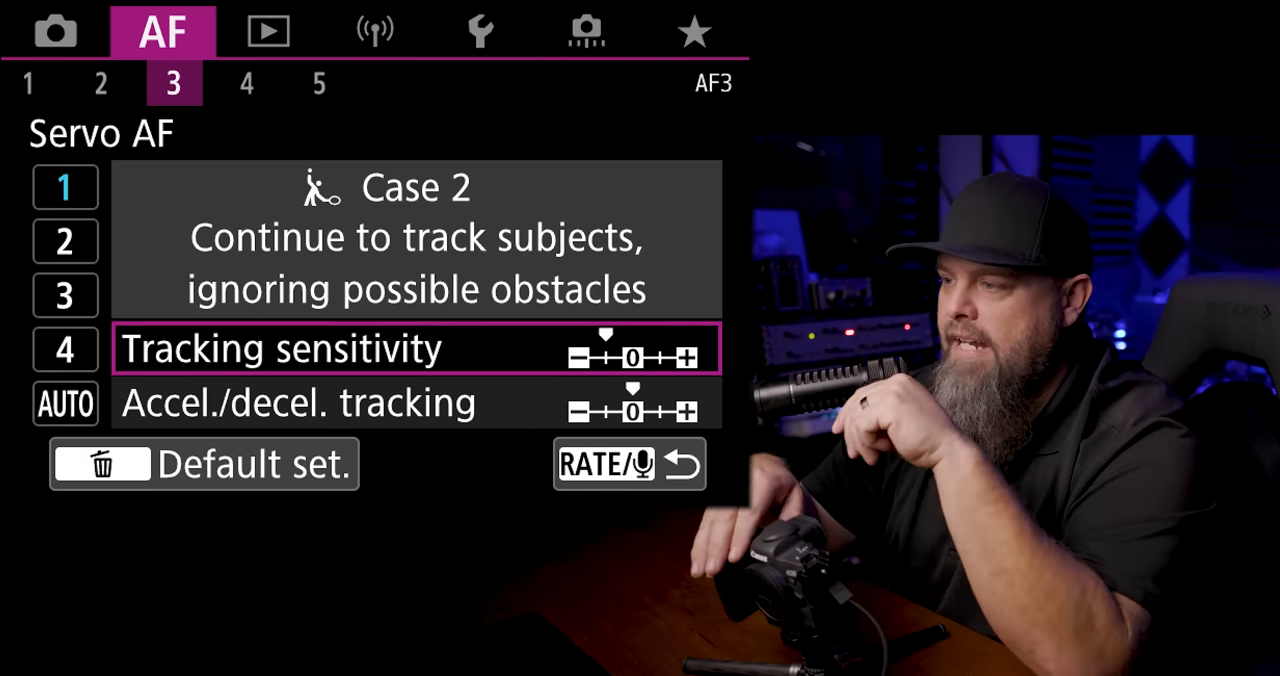
# Raise Case 2 Accel./decel. tracking from 0 to +1, then go to AF5.
pyautogui.press('Down')
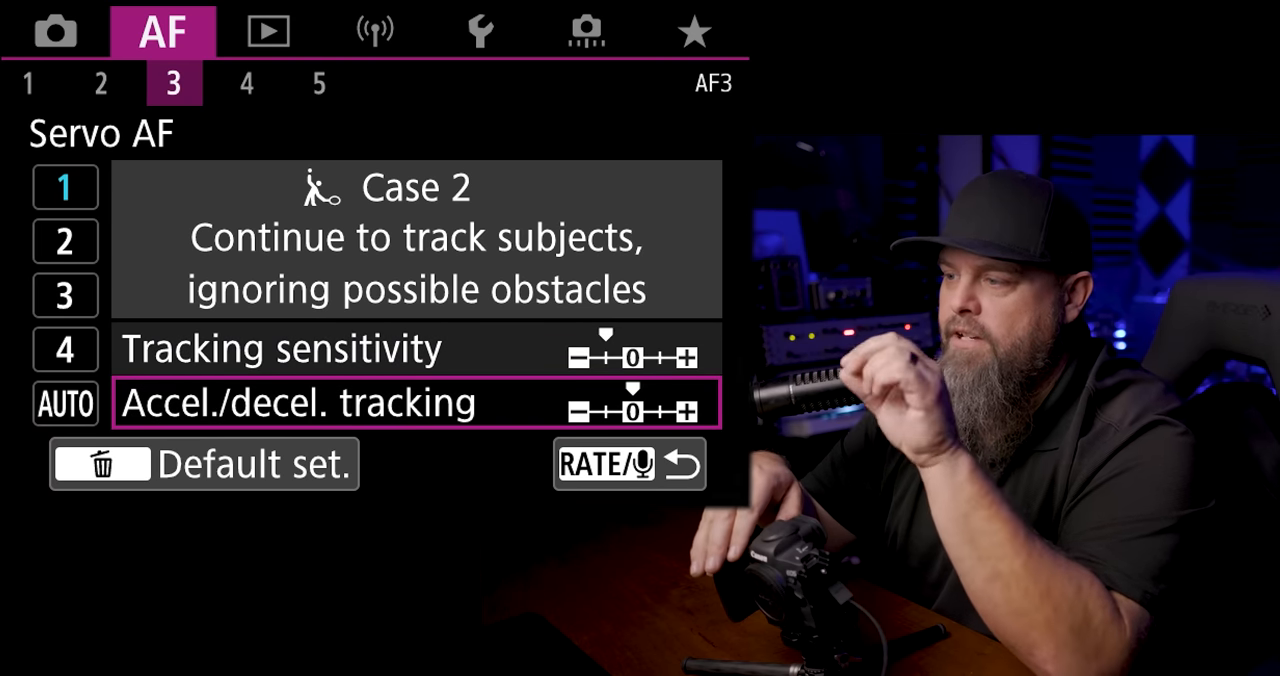
pyautogui.click(300, 402)
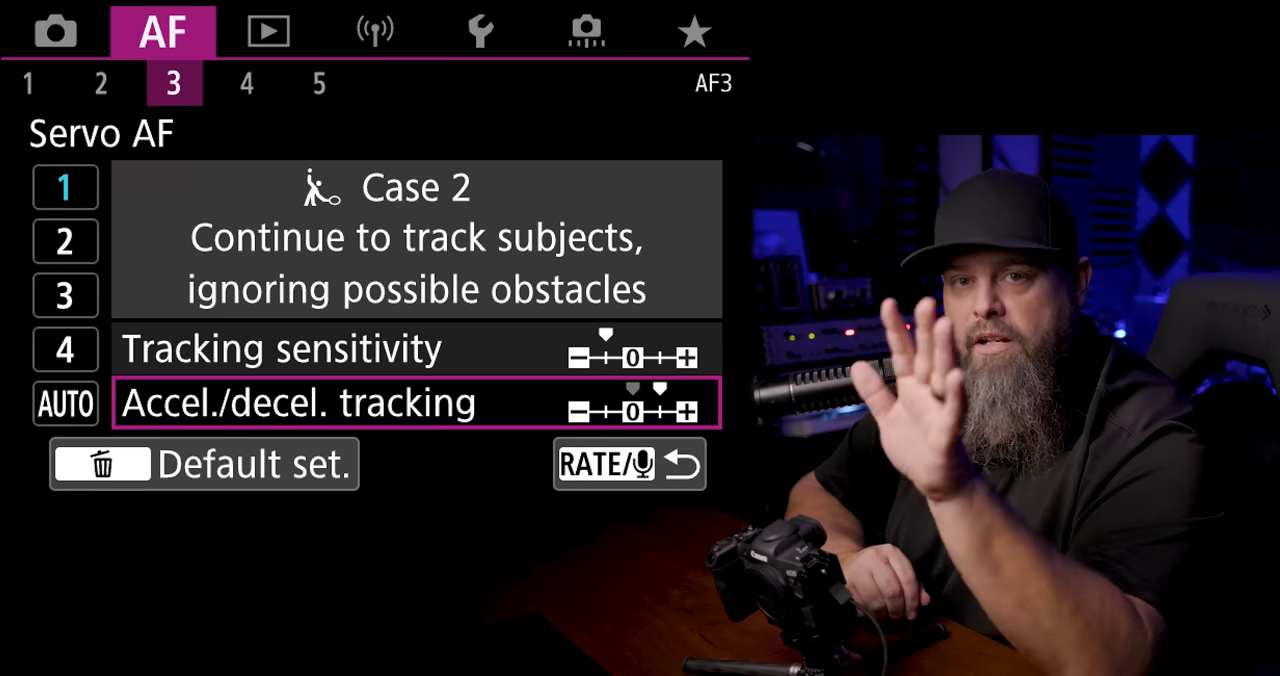
pyautogui.click(319, 83)
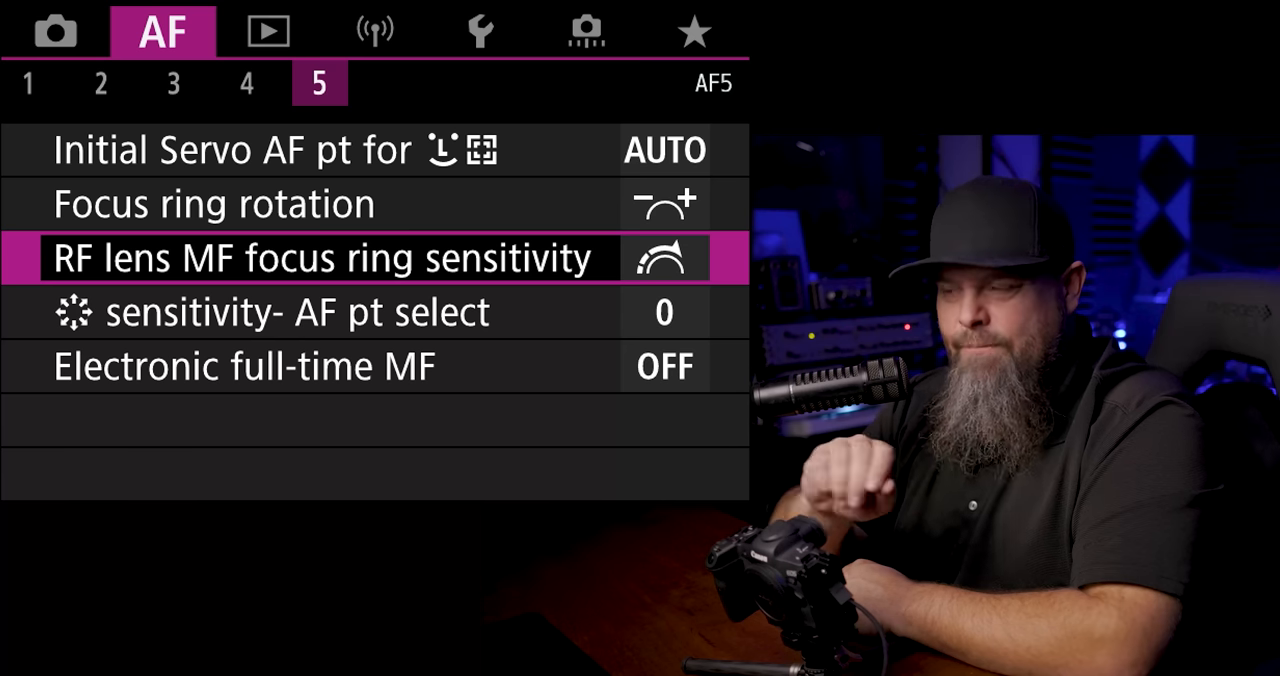
# Switch RF lens MF focus ring sensitivity to the other mode, then go to PLAY5.
pyautogui.click(320, 258)
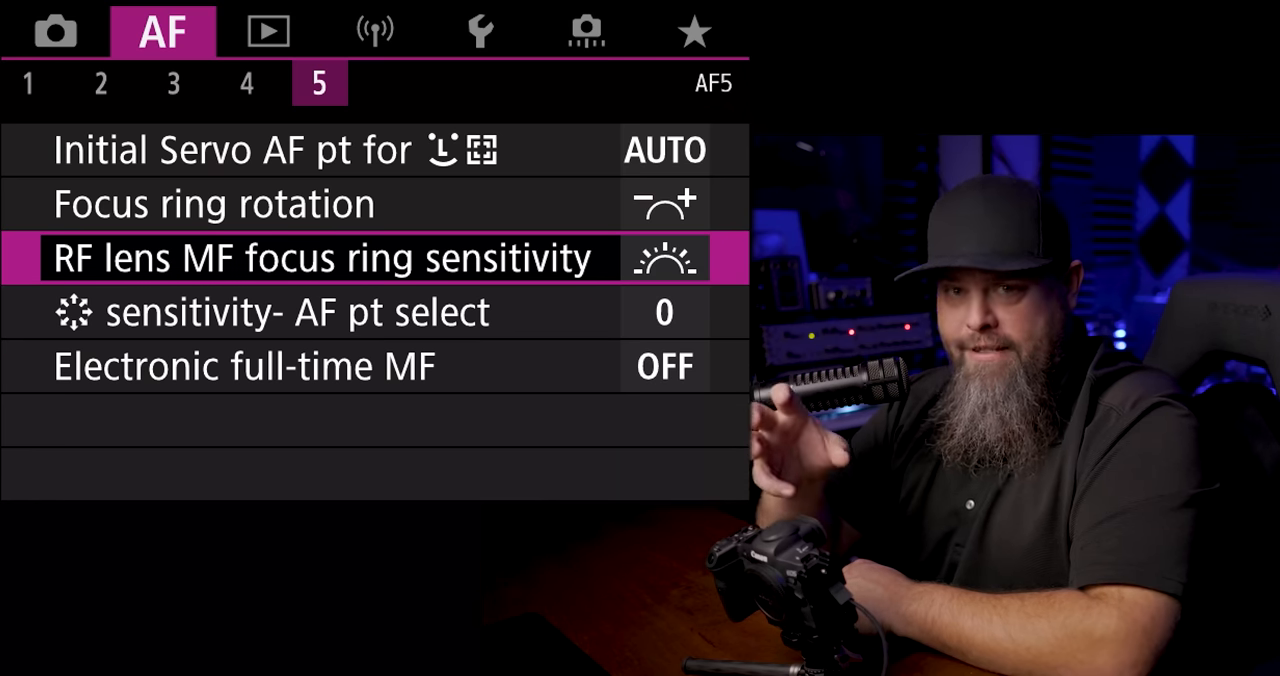
pyautogui.click(267, 30)
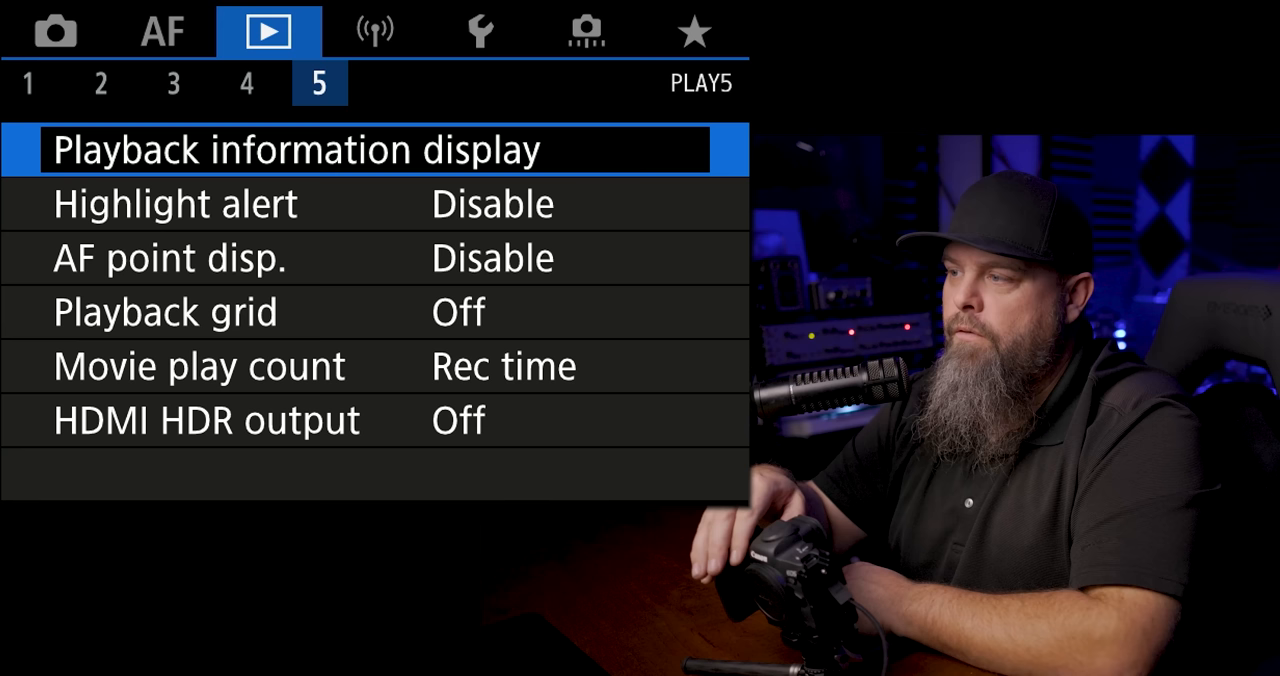
# Enable Highlight alert, then open Auto rotate on SET UP1.
pyautogui.press('Down')
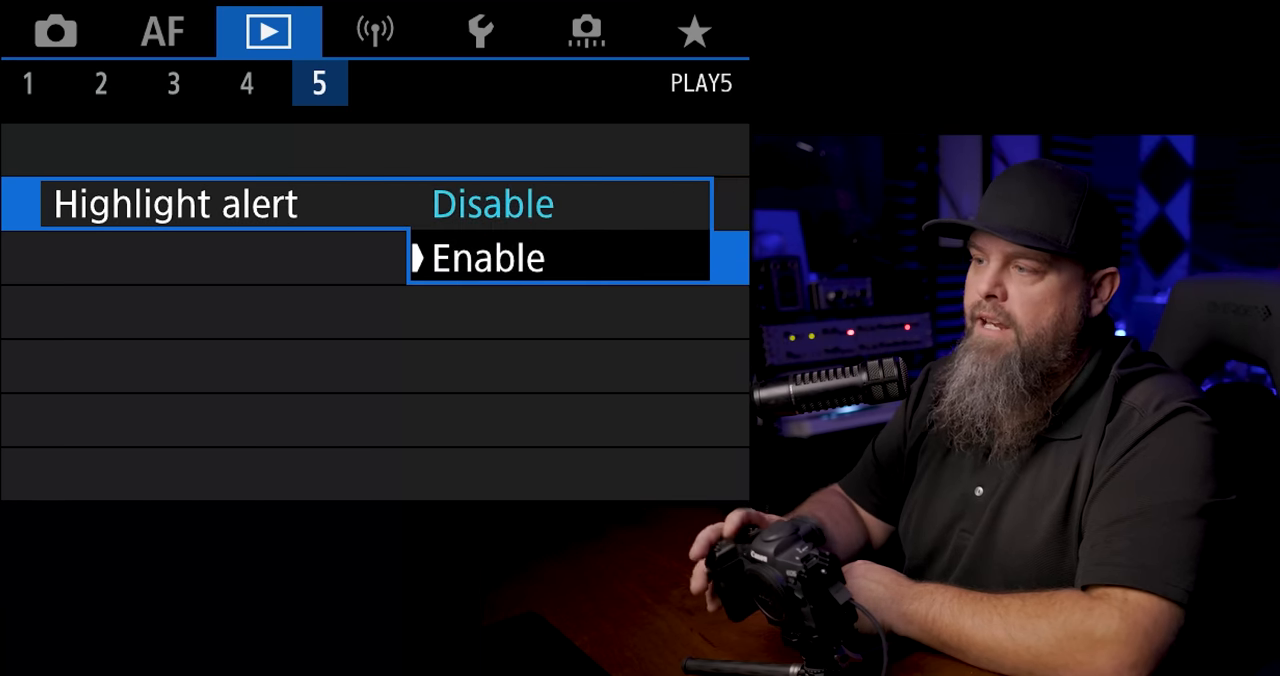
pyautogui.click(488, 257)
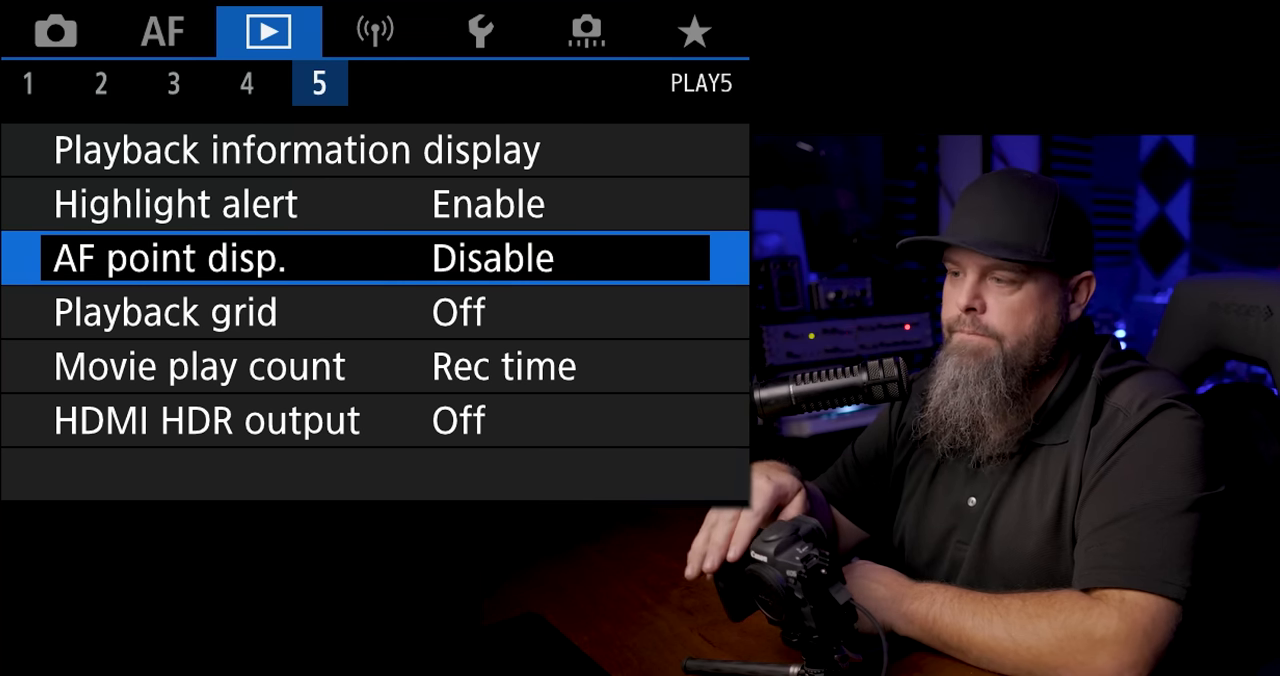
pyautogui.click(480, 30)
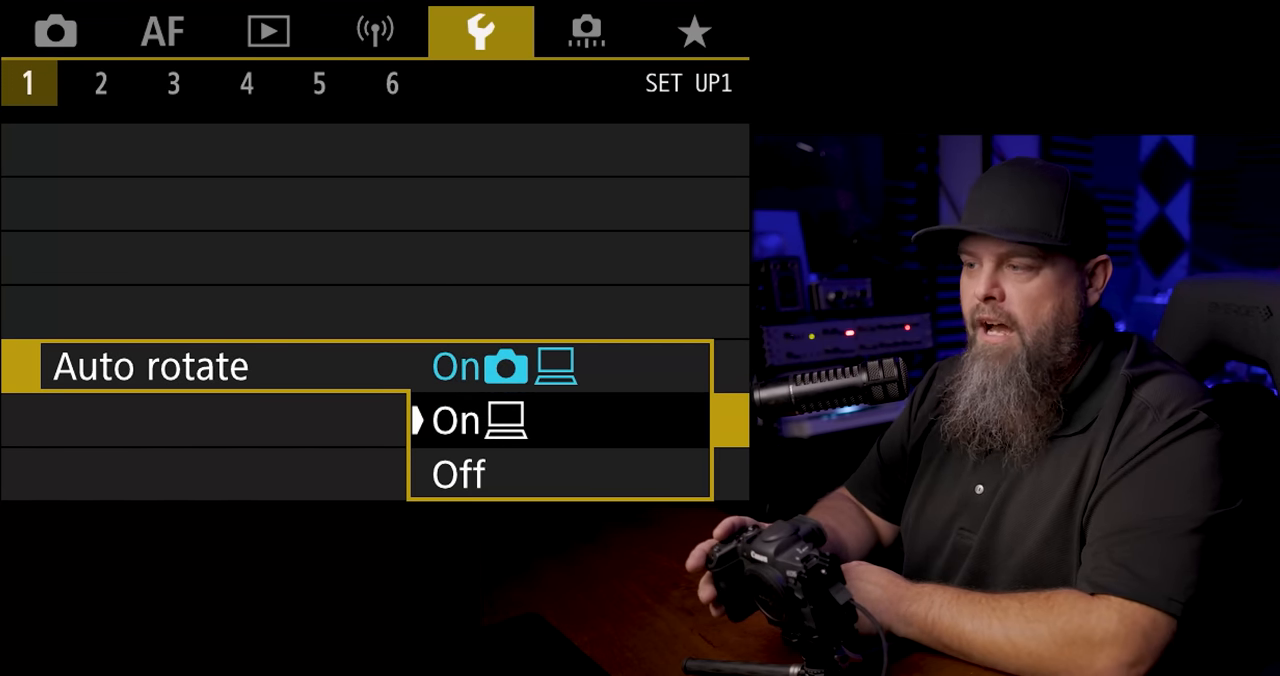
# Set Auto rotate to On (computer icon only), then open Beep on SET UP2.
pyautogui.click(478, 420)
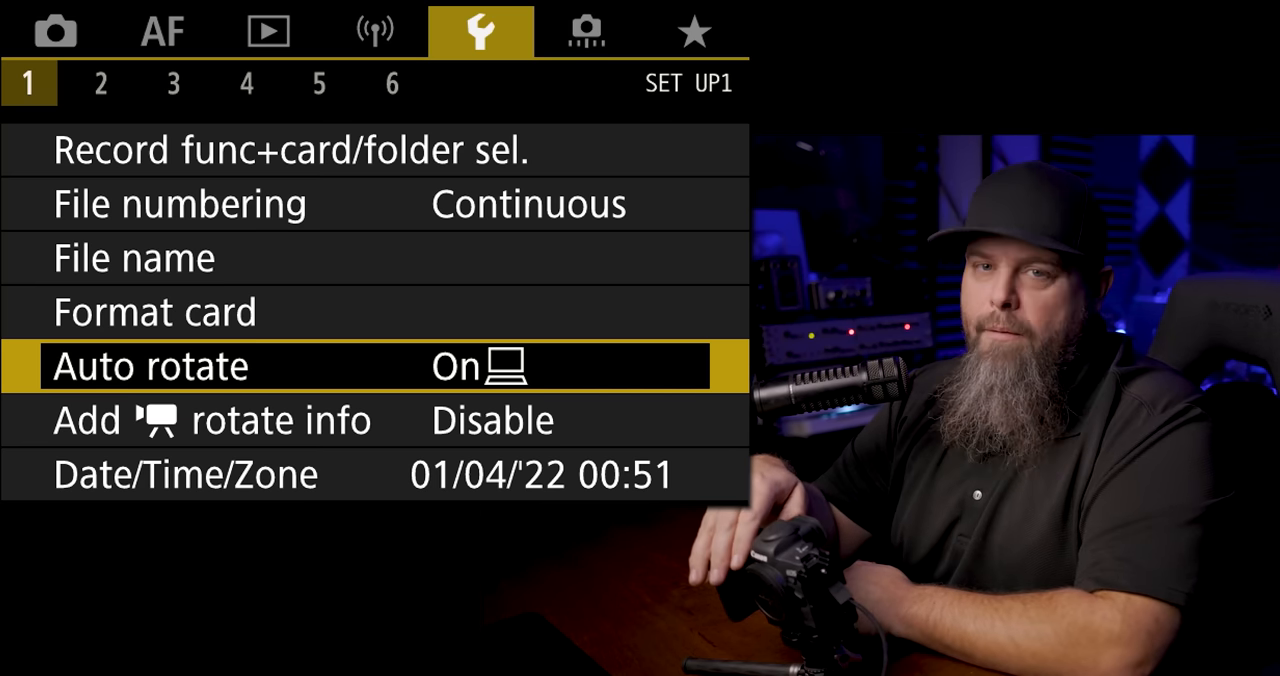
pyautogui.click(100, 83)
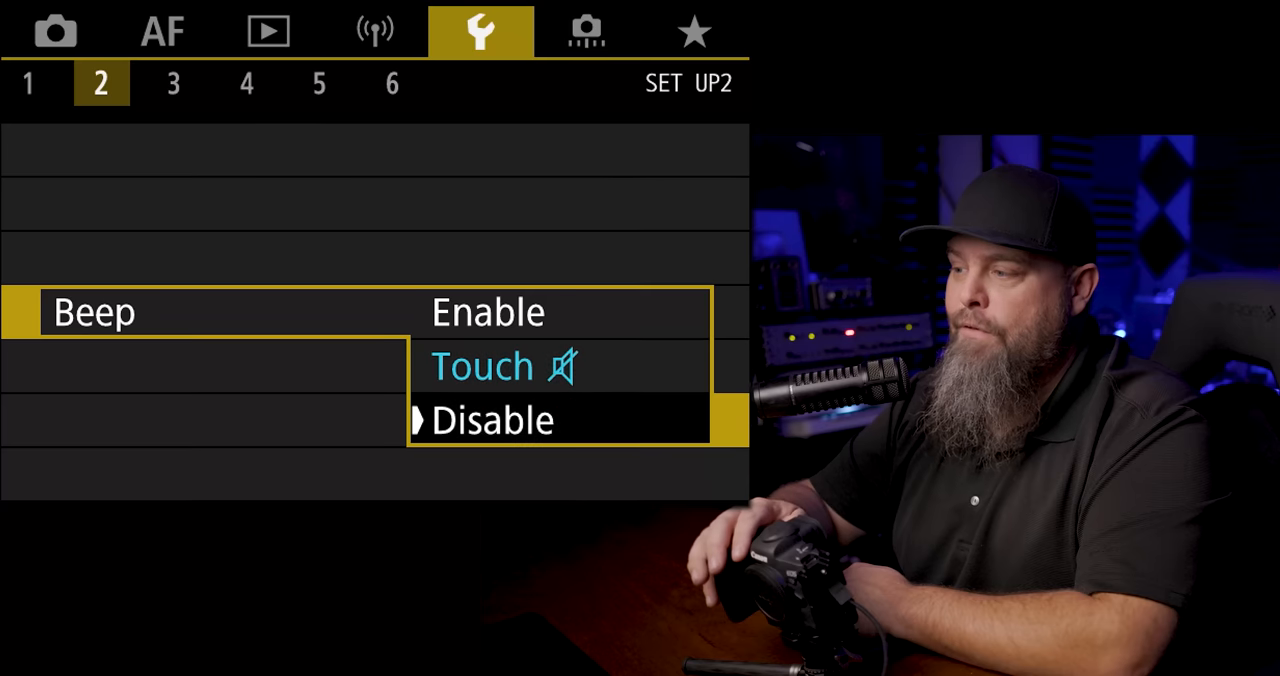
# Turn Beep to Disable and move to SET UP3 with Screen brightness.
pyautogui.click(493, 419)
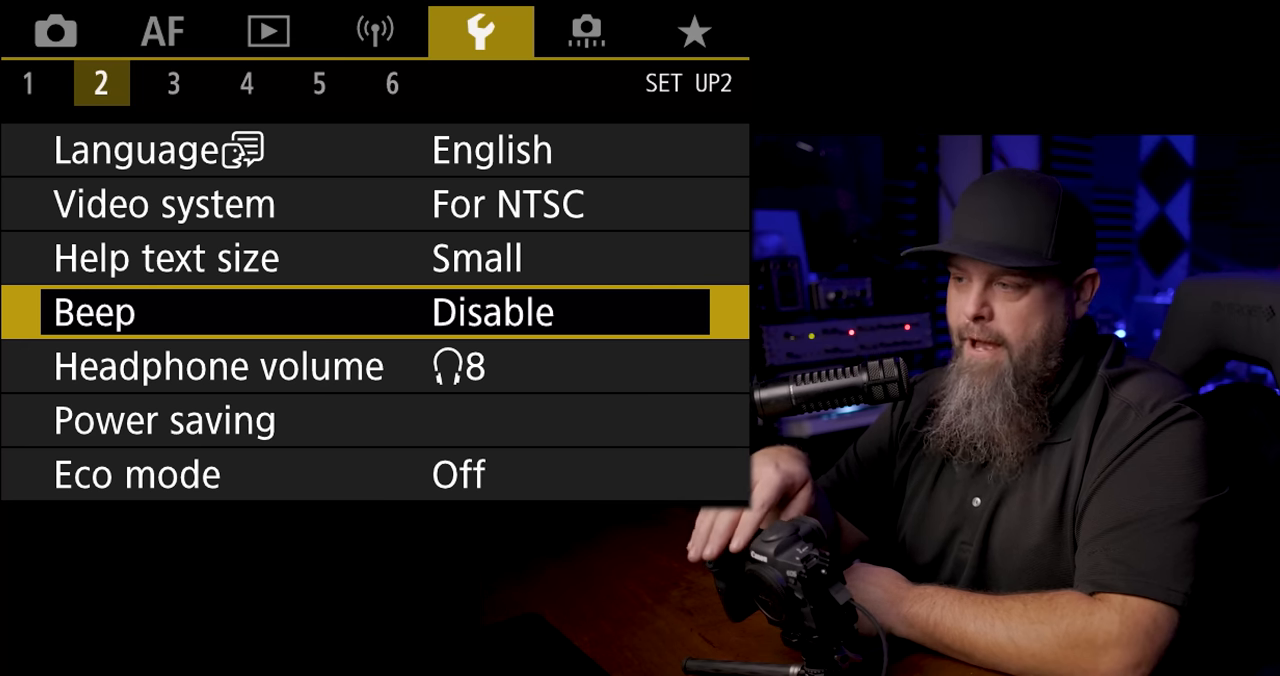
pyautogui.click(173, 83)
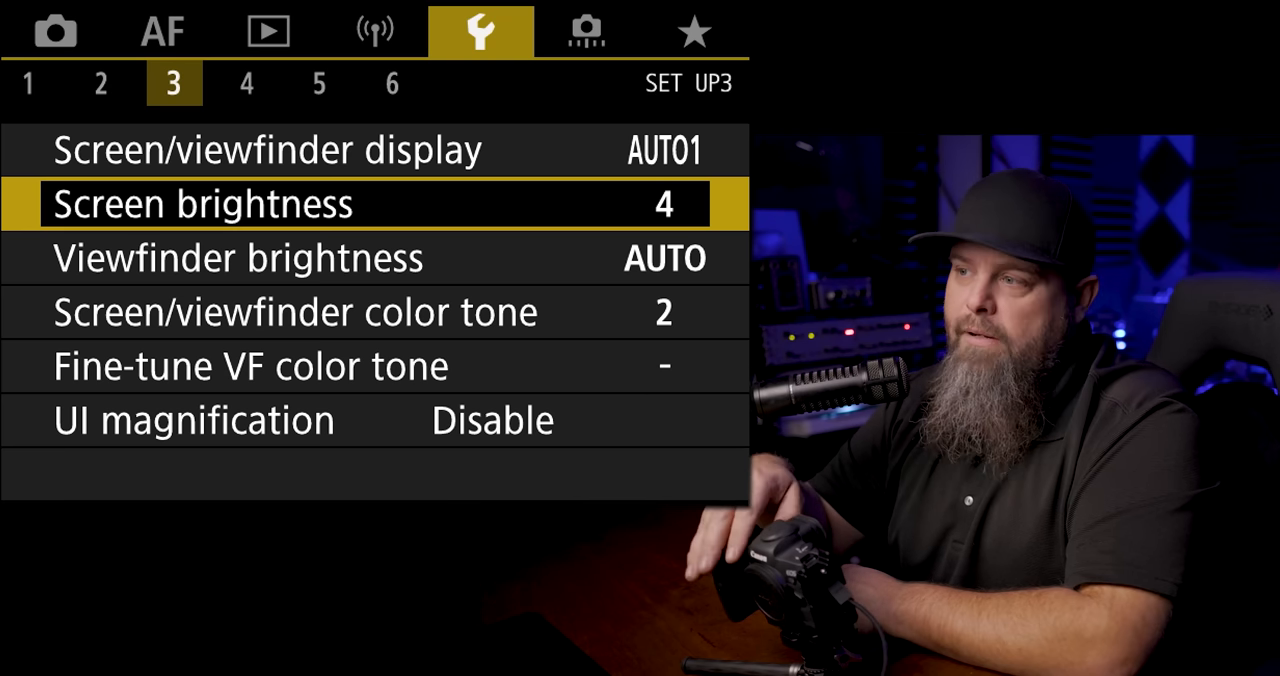
# Go to setup page 4 and highlight Sensor cleaning below HDMI resolution and Touch control.
pyautogui.click(246, 83)
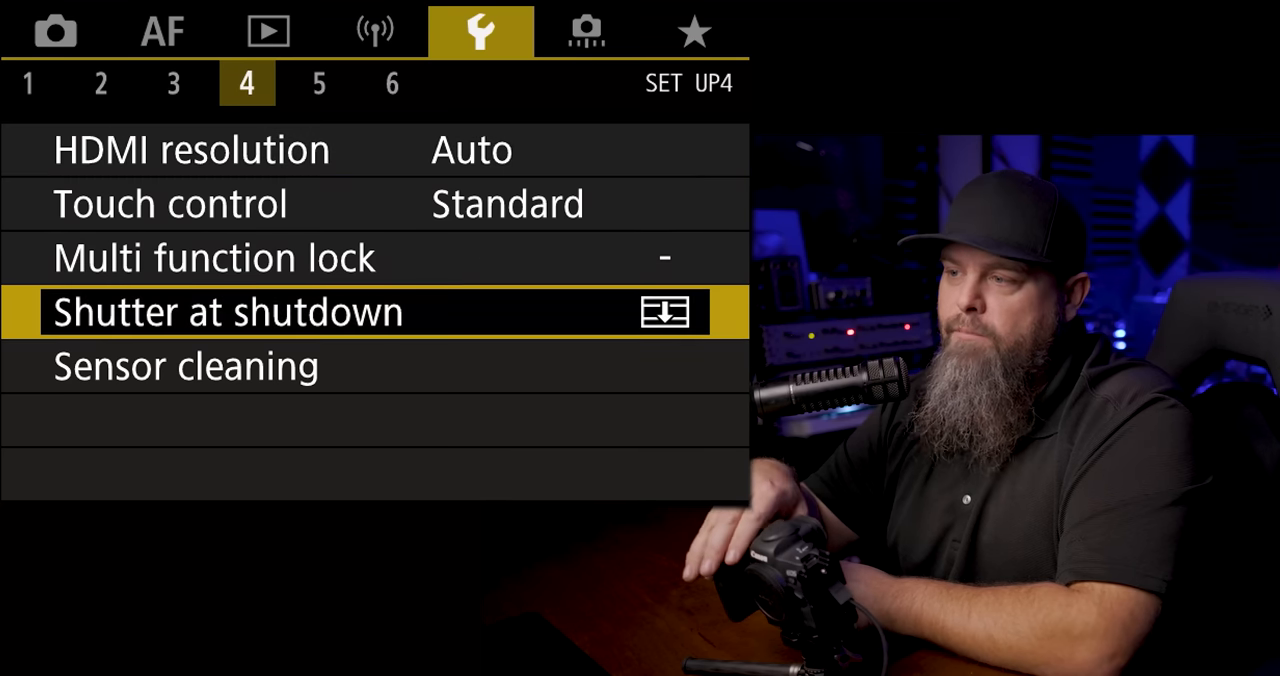
pyautogui.click(228, 311)
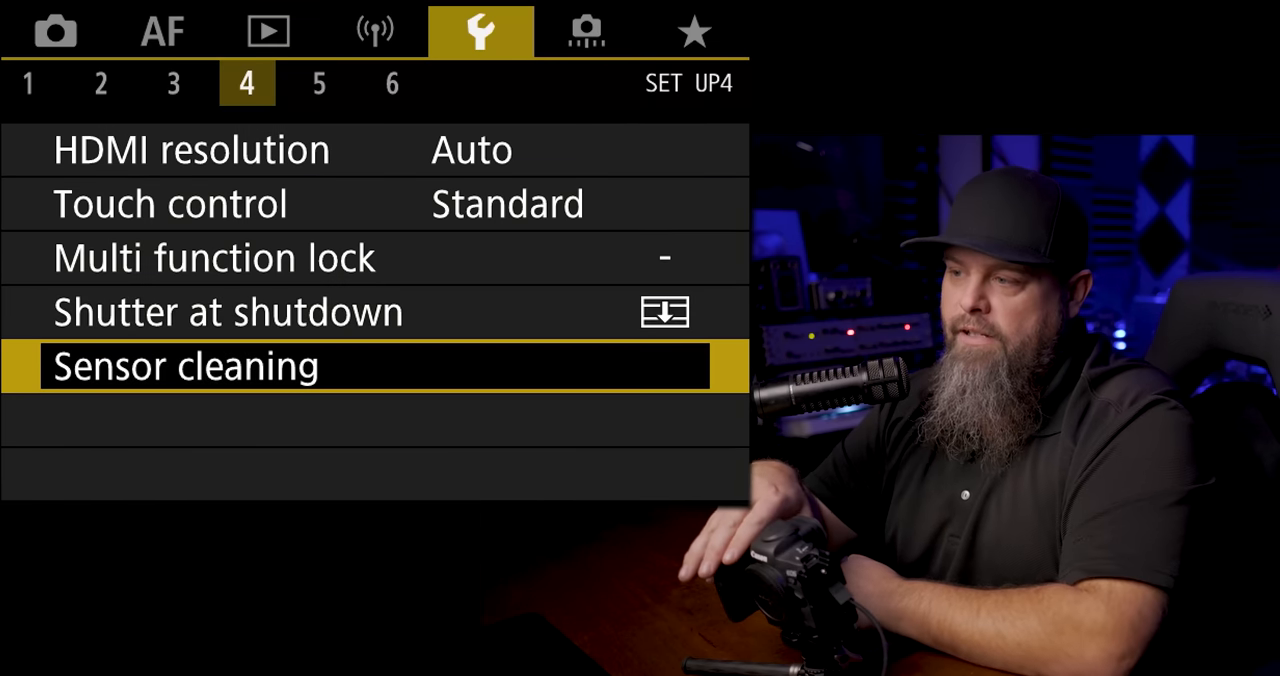
pyautogui.click(184, 365)
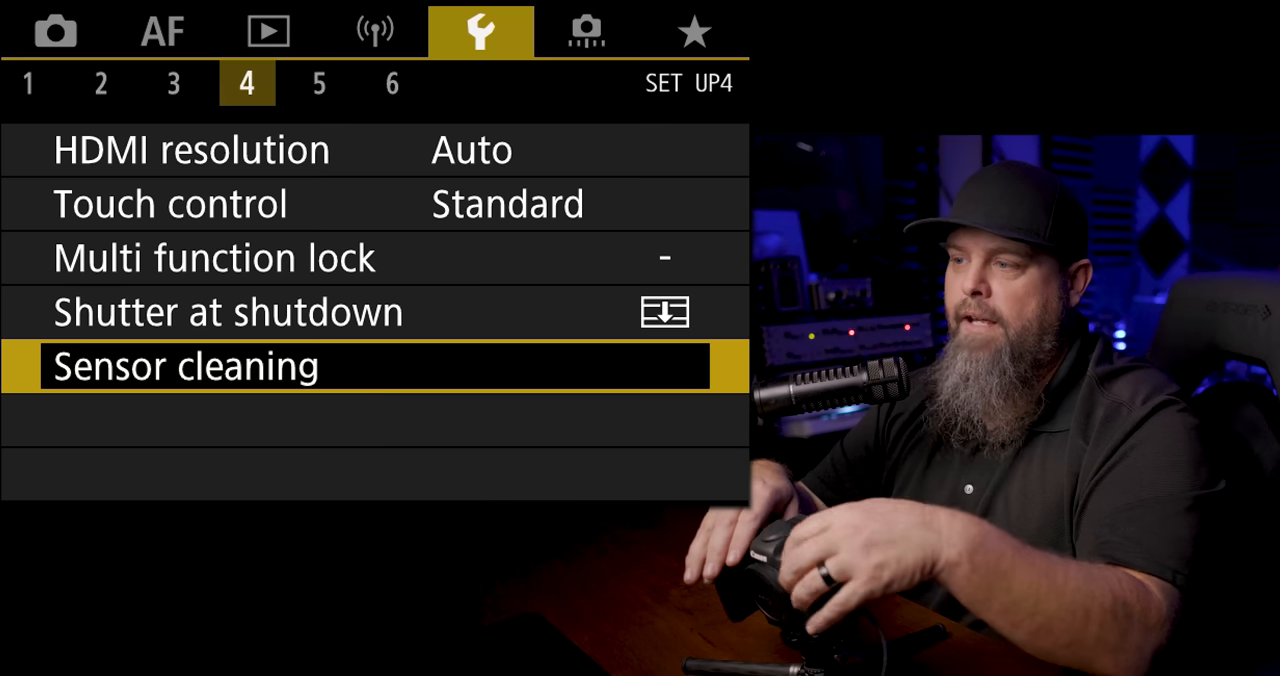
pyautogui.press('Up')
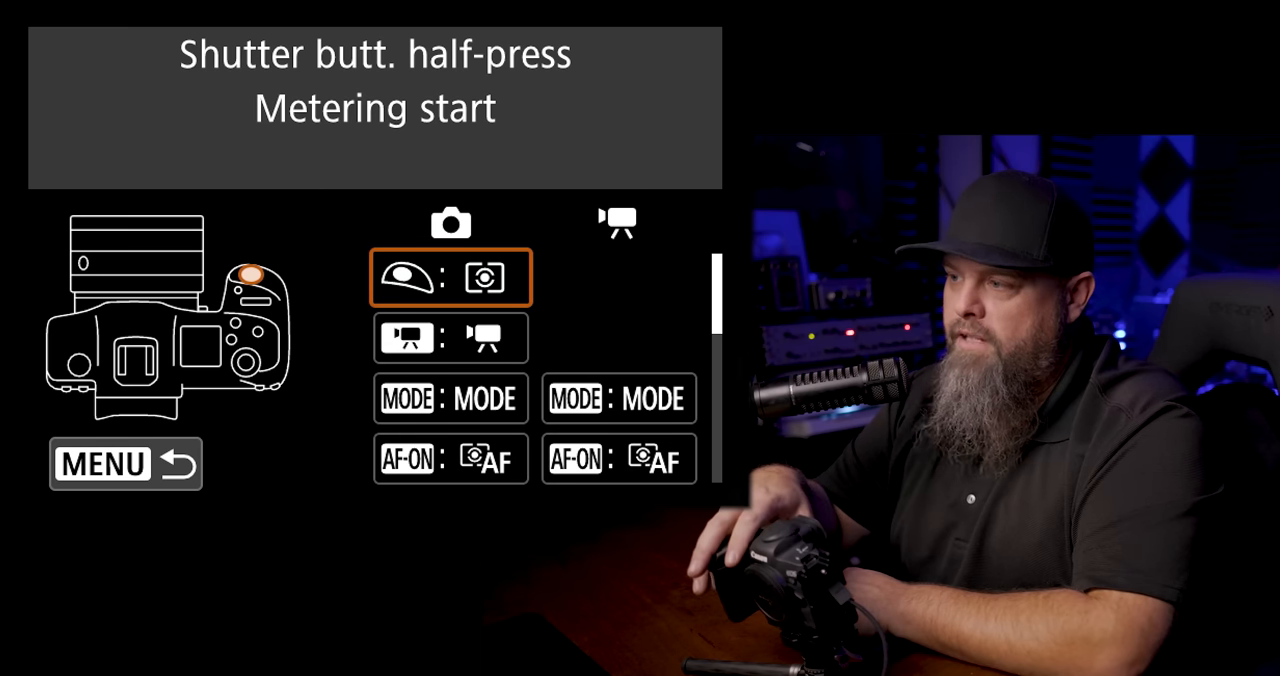
# Assign Shutter butt. half-press to Metering start only.
pyautogui.click(449, 277)
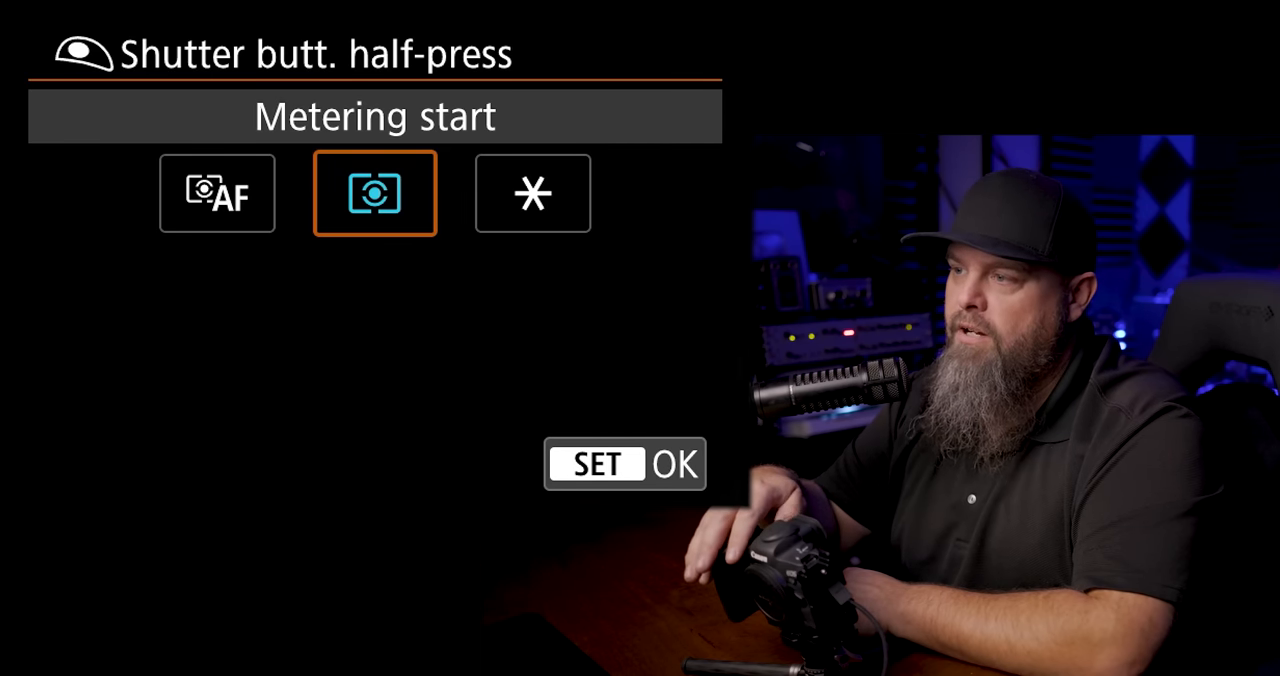
pyautogui.click(217, 193)
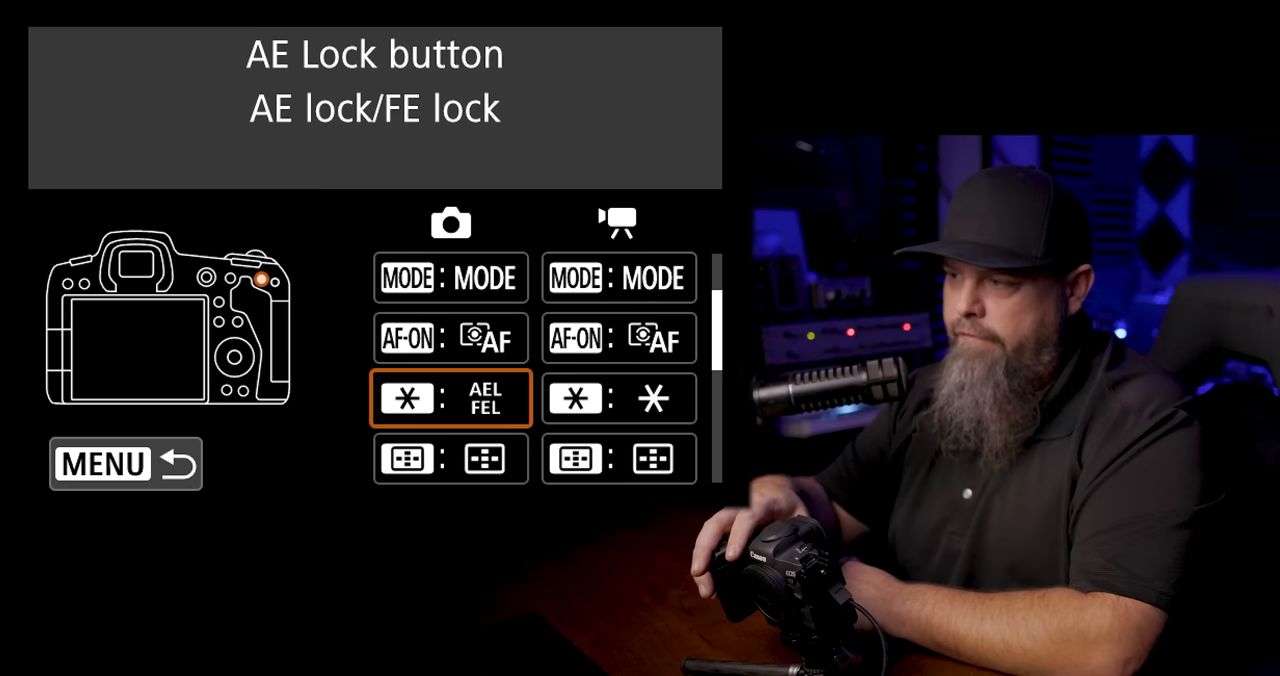
pyautogui.click(450, 398)
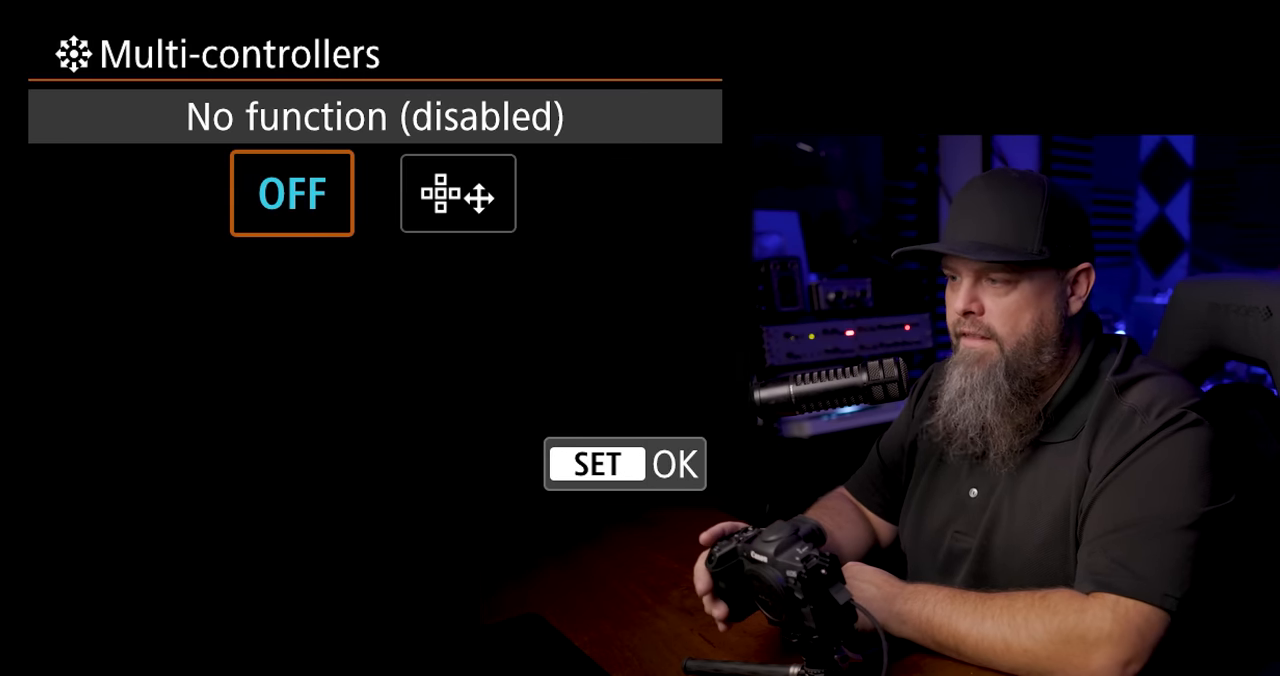
# Set the stills Multi-controller to Direct AF point selection, keeping the movie option disabled.
pyautogui.click(457, 193)
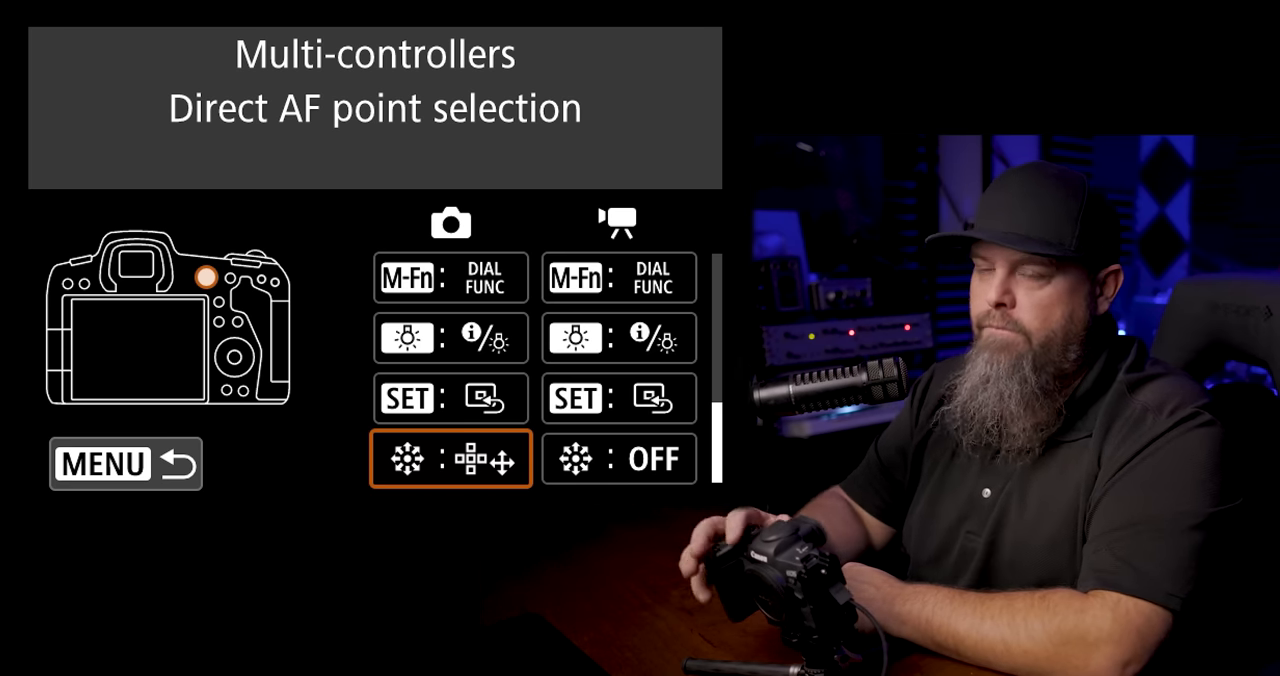
pyautogui.click(618, 458)
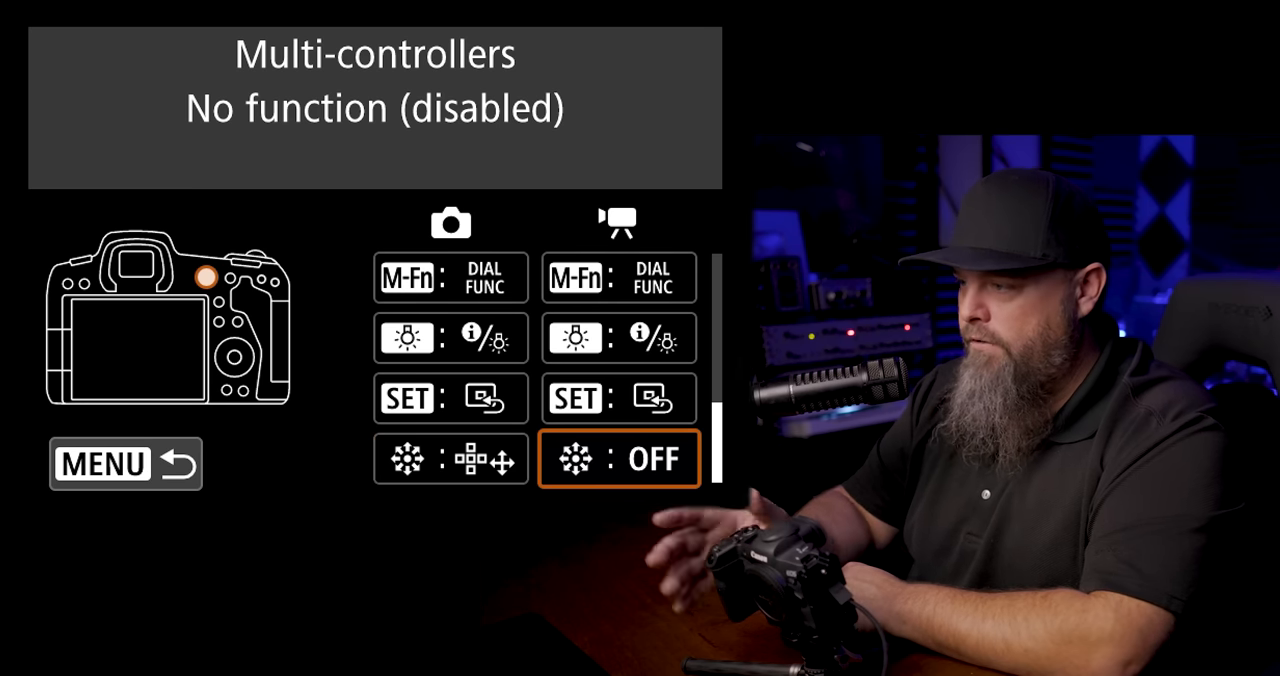
pyautogui.click(618, 459)
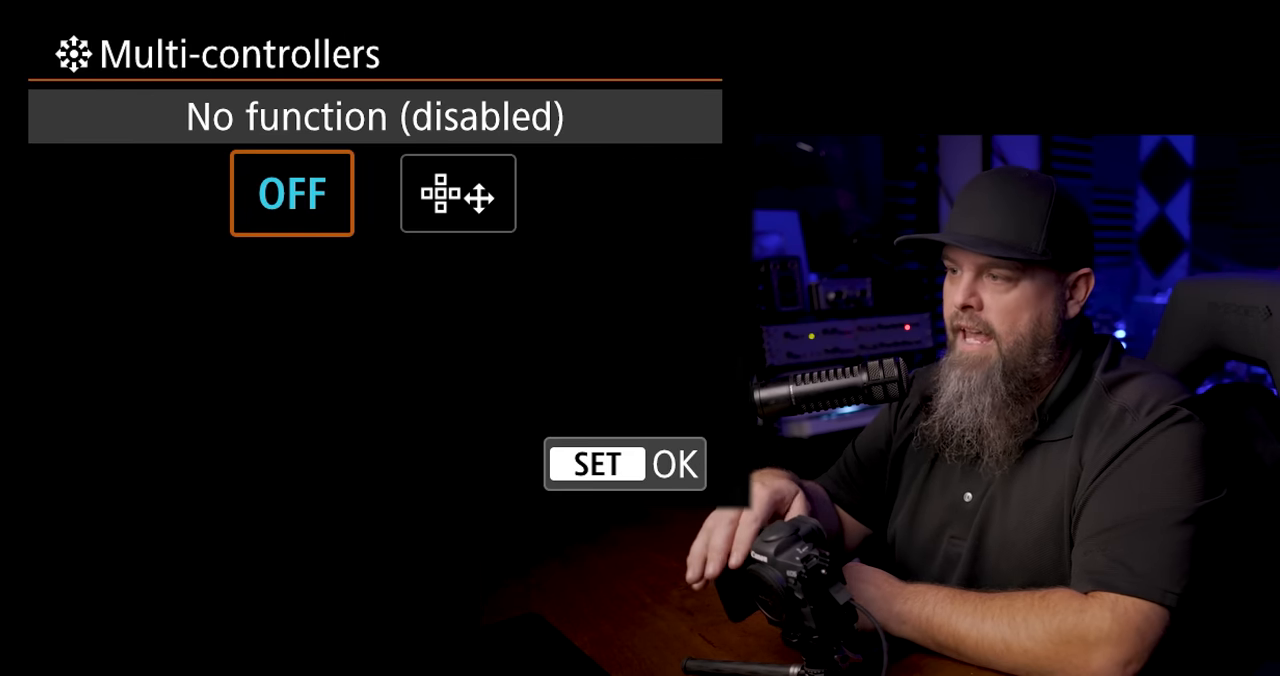
pyautogui.click(457, 193)
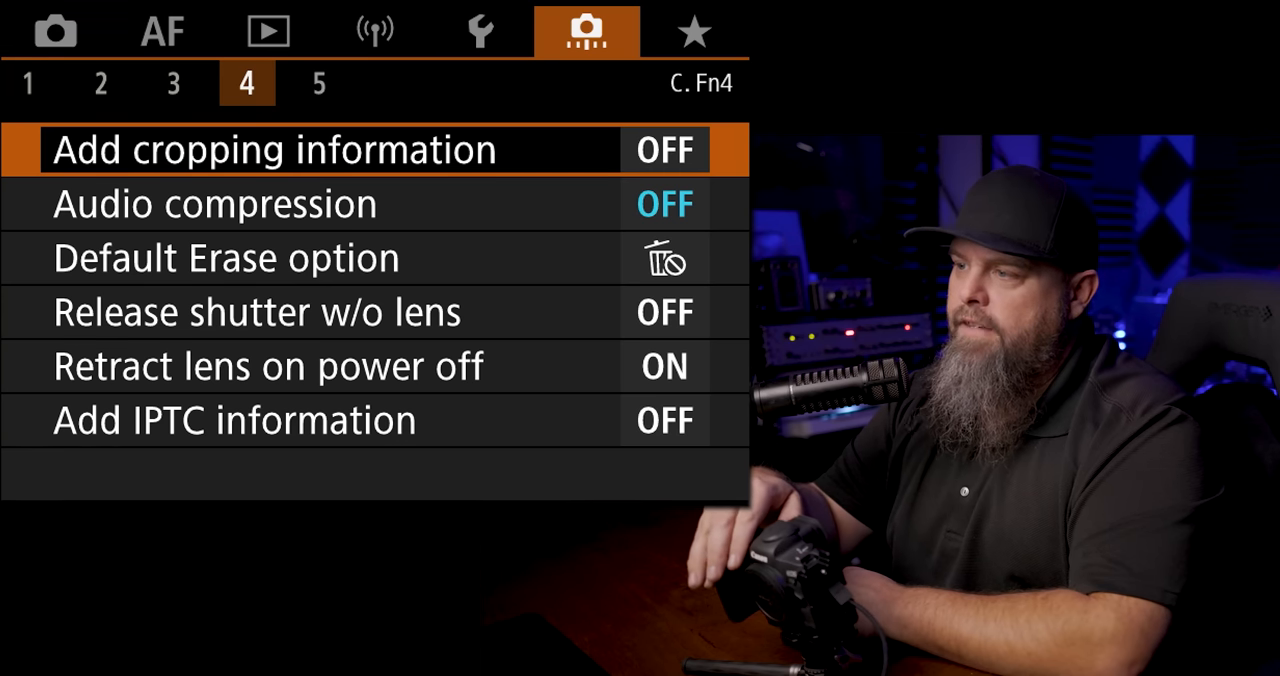
# Check that Audio compression is OFF on custom functions page 4.
pyautogui.click(215, 203)
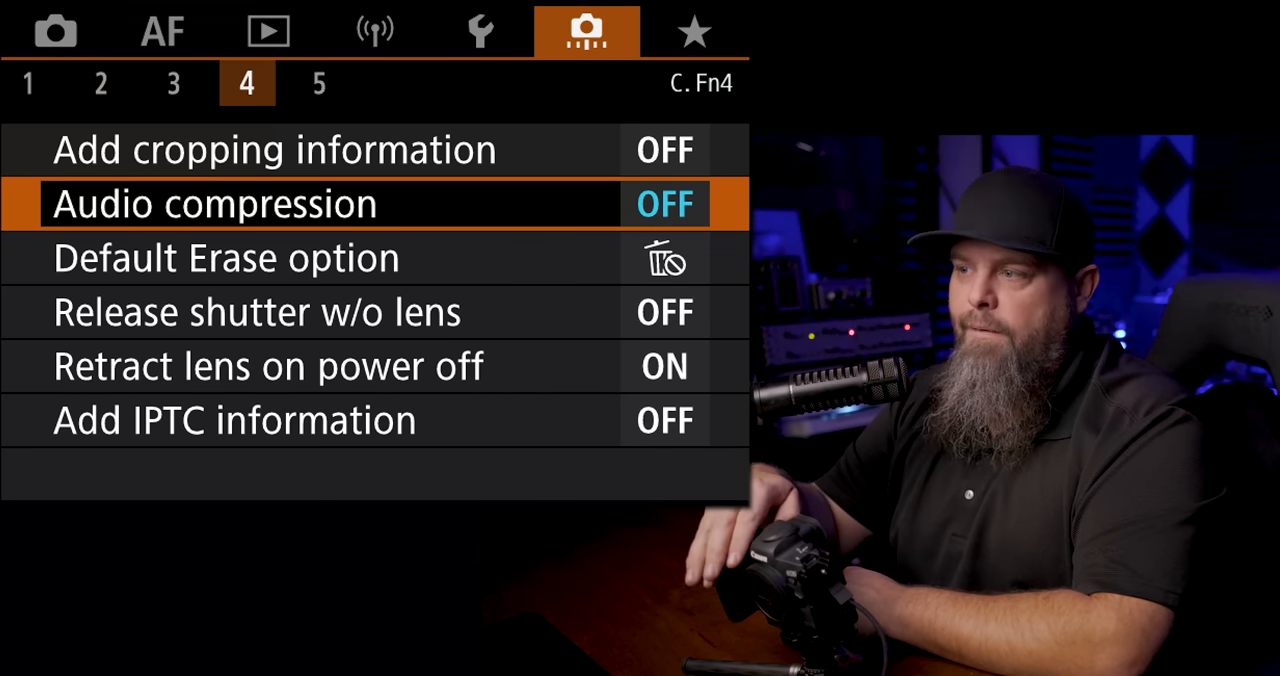
pyautogui.click(692, 30)
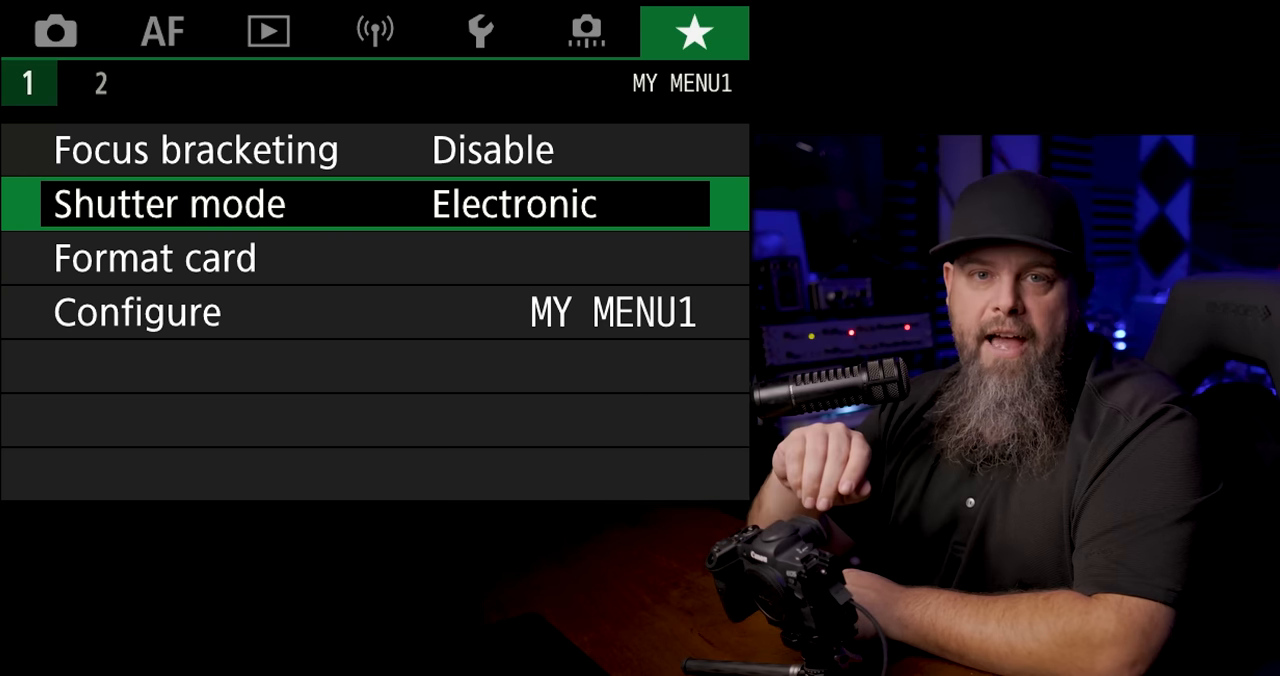
# Highlight Format card in My Menu 1, below Focus bracketing and Shutter mode.
pyautogui.press('Down')
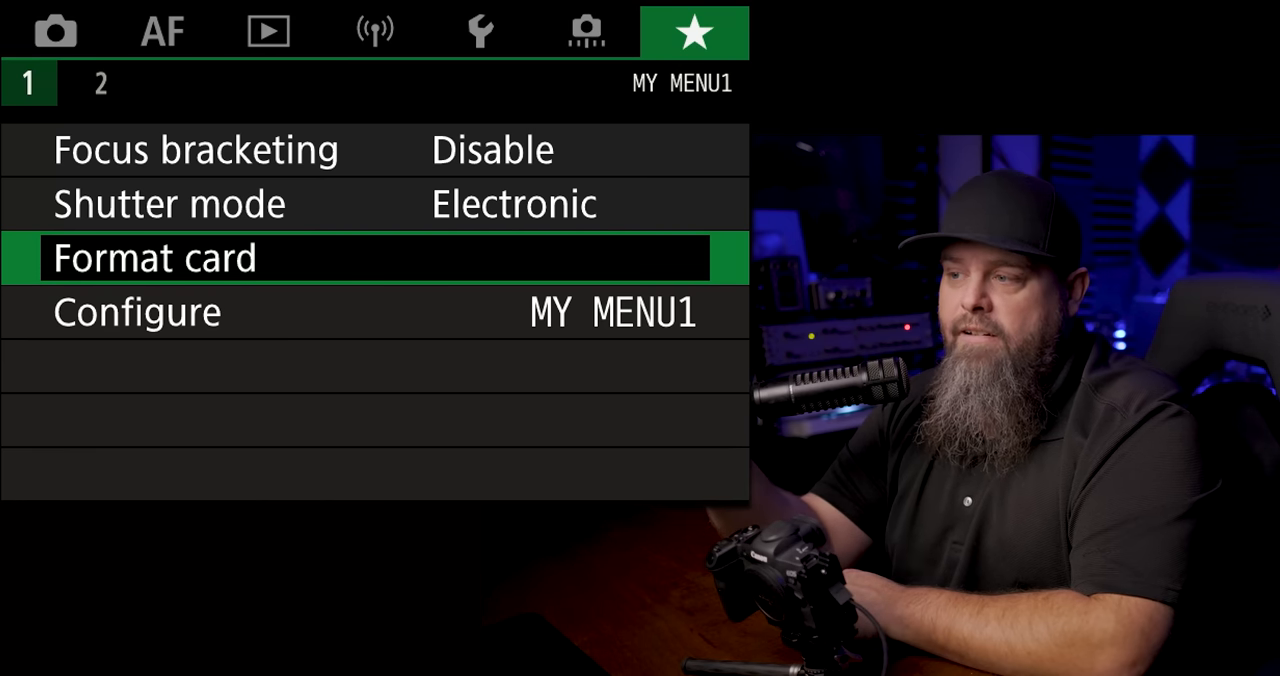
# Pick Bulb timer from the Register to My Menu item list, bringing up its confirmation.
pyautogui.click(136, 311)
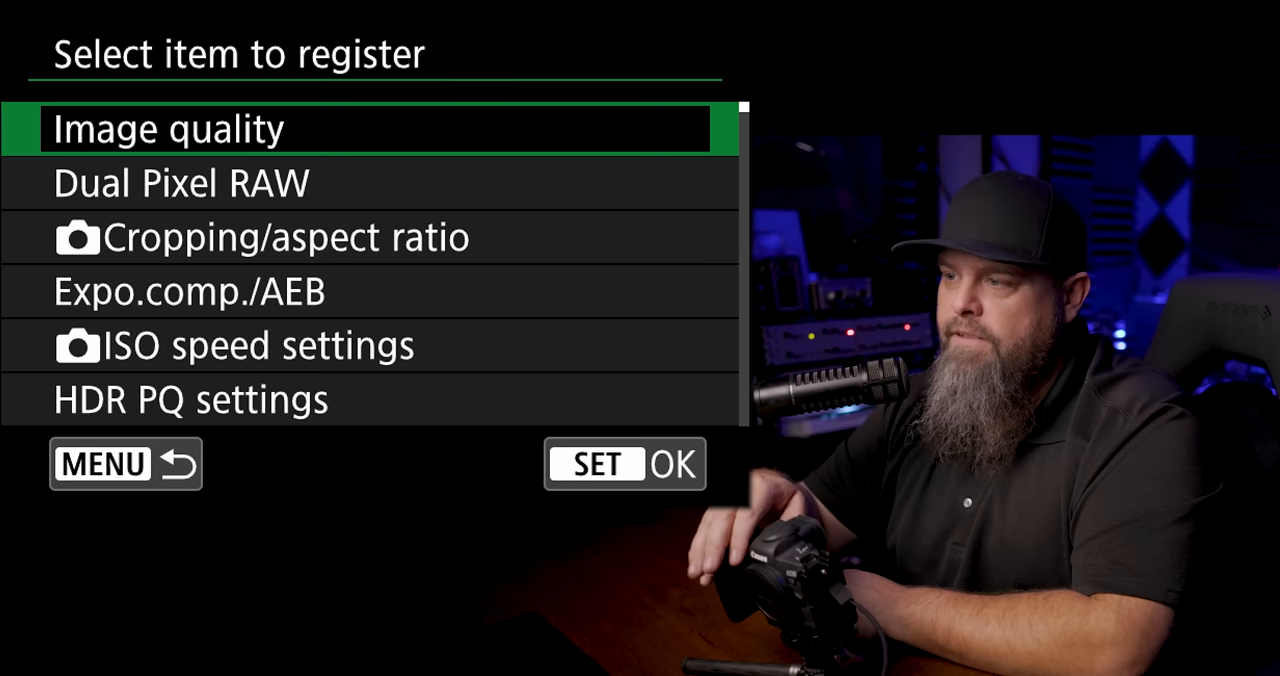
pyautogui.scroll(-3)
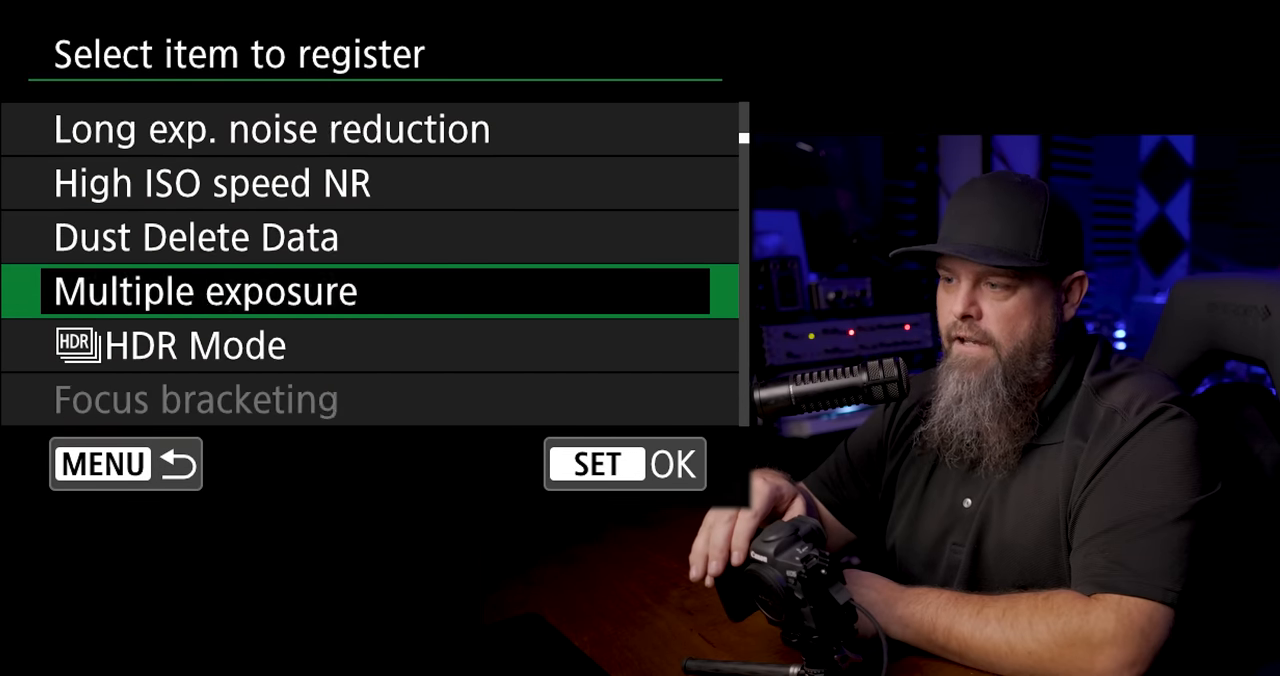
pyautogui.scroll(-3)
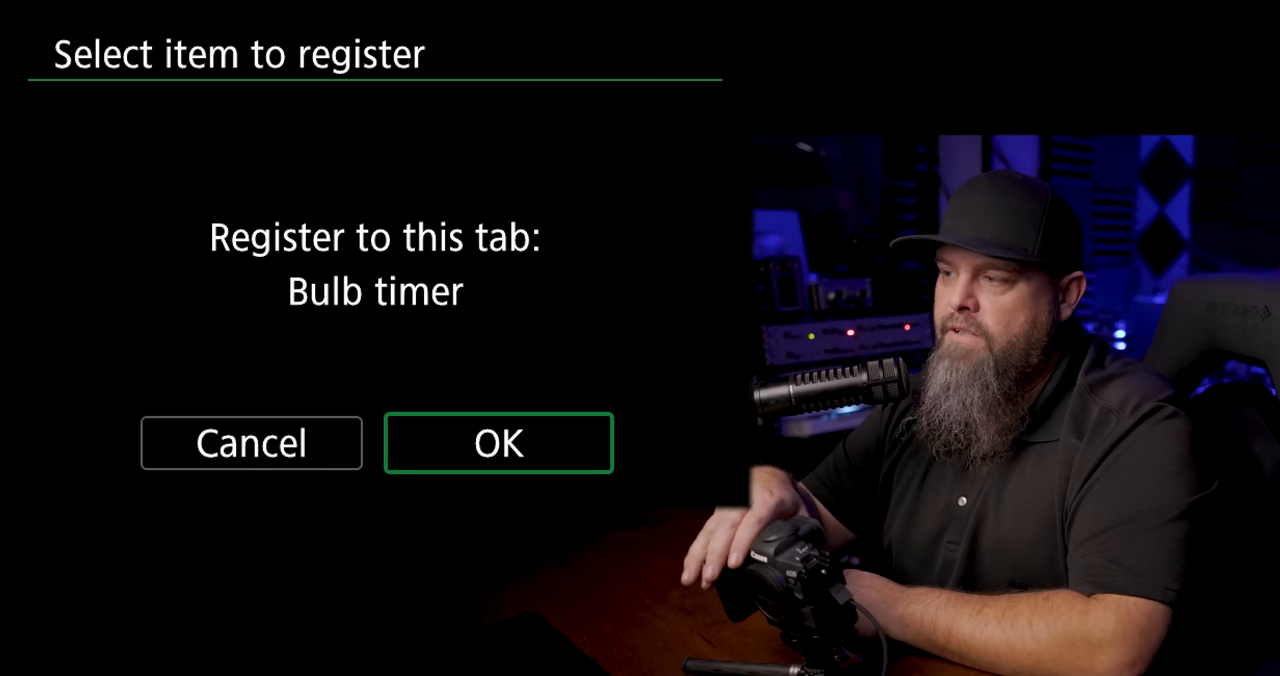
# Register Bulb timer to My Menu and set its exposure minutes to reach 00:03:01.
pyautogui.click(498, 443)
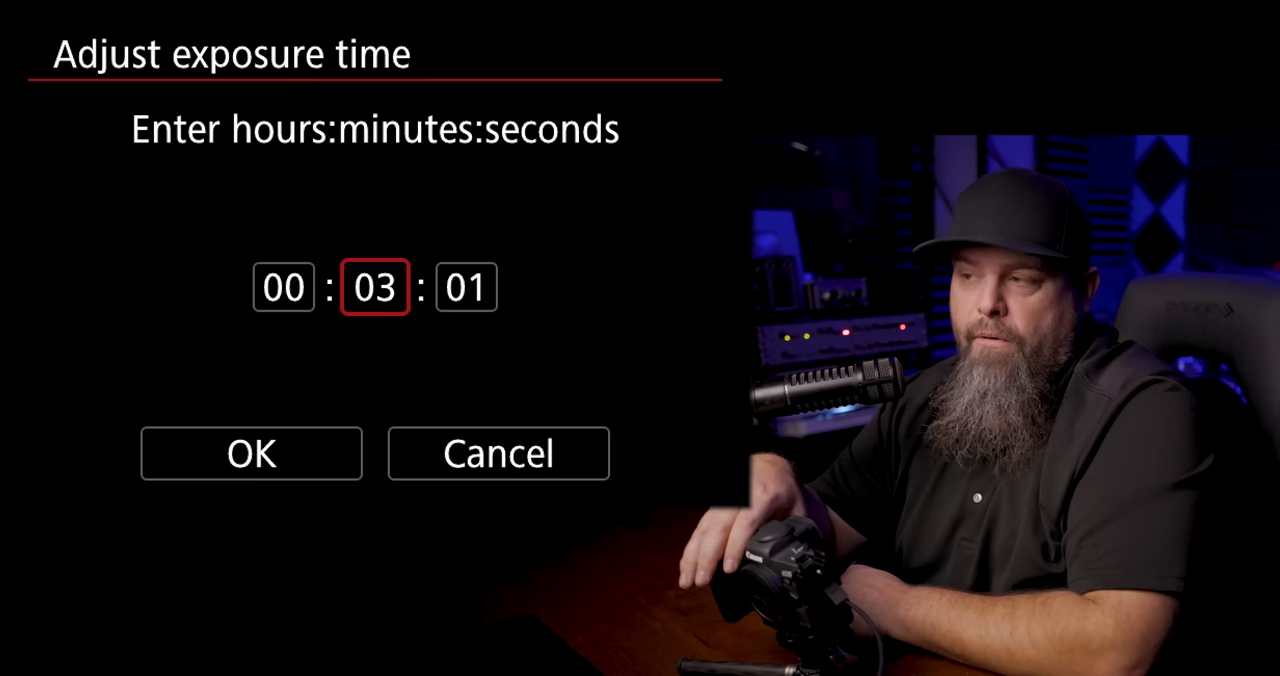
pyautogui.click(374, 353)
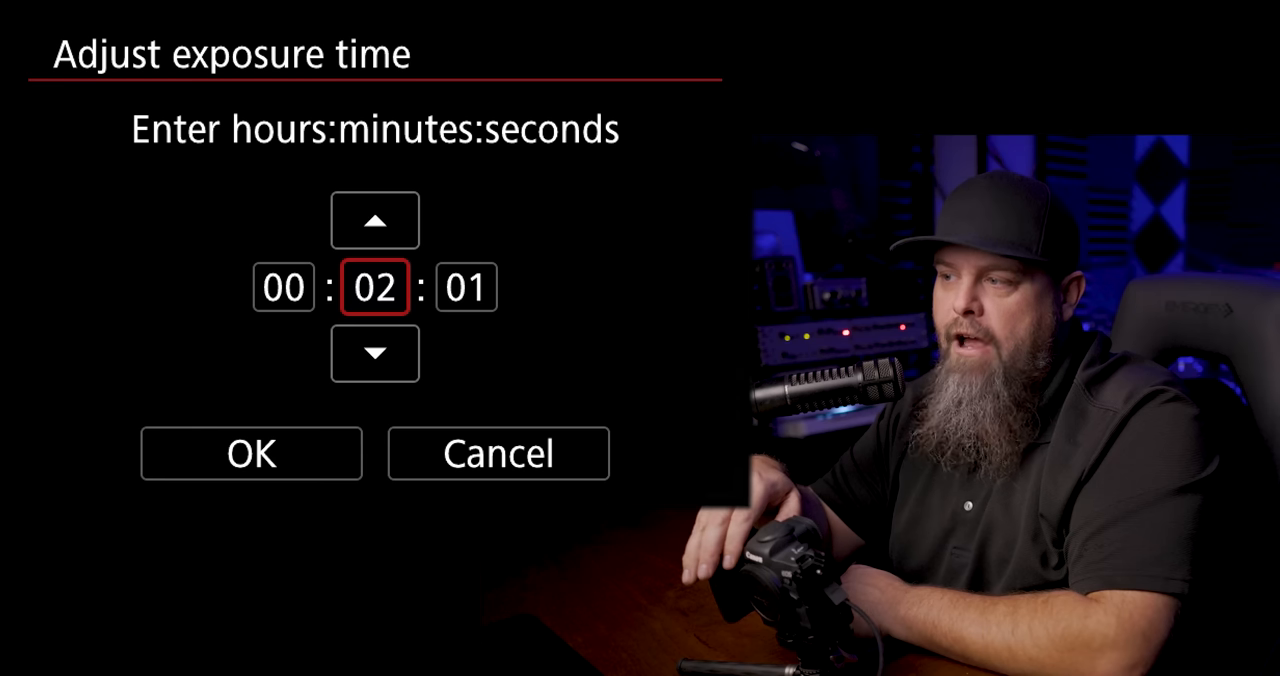
pyautogui.click(374, 220)
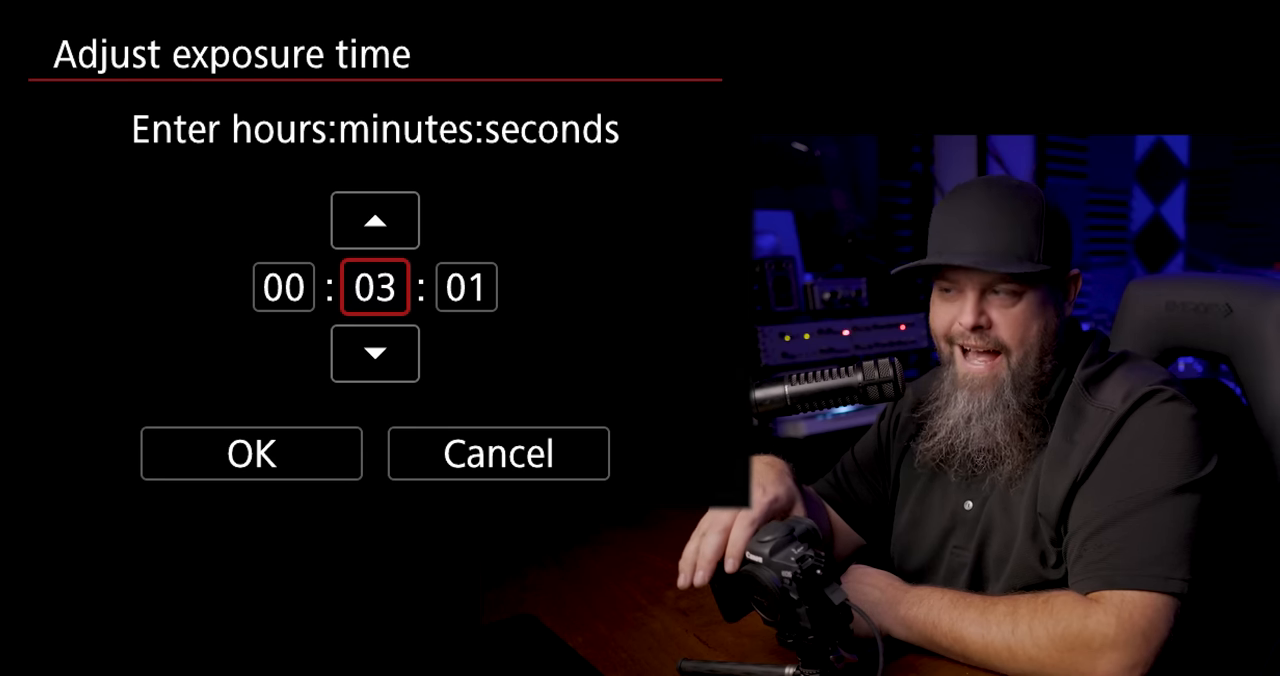